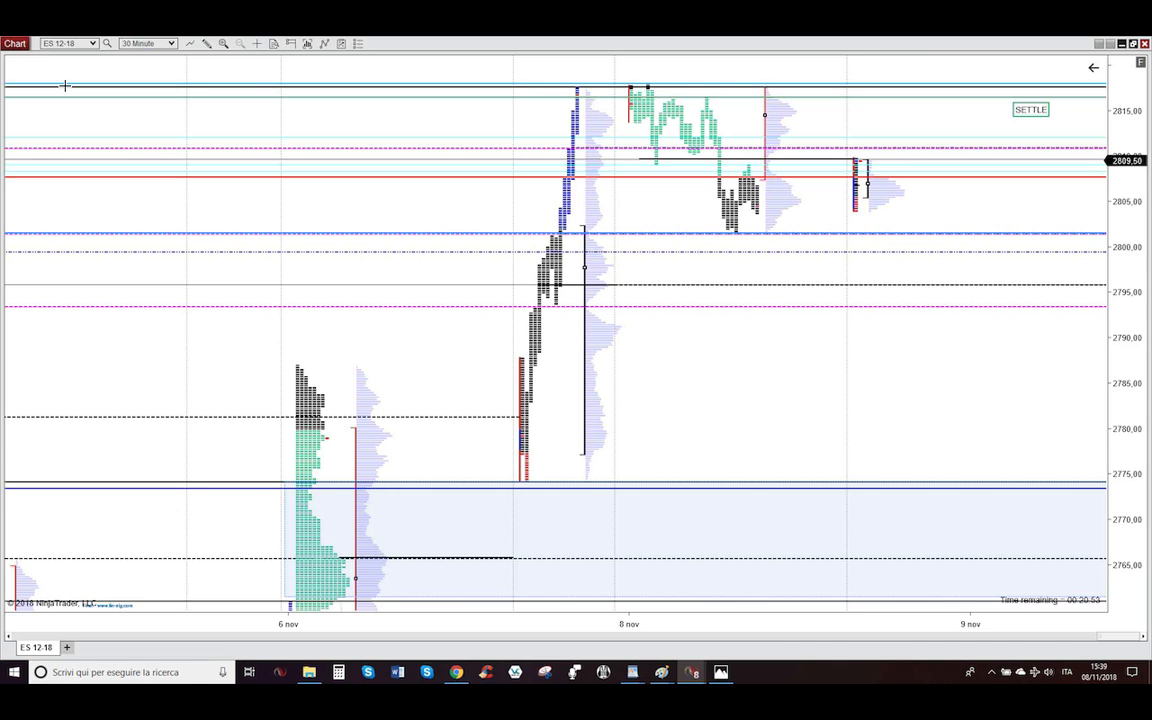
mouse_move(466, 419)
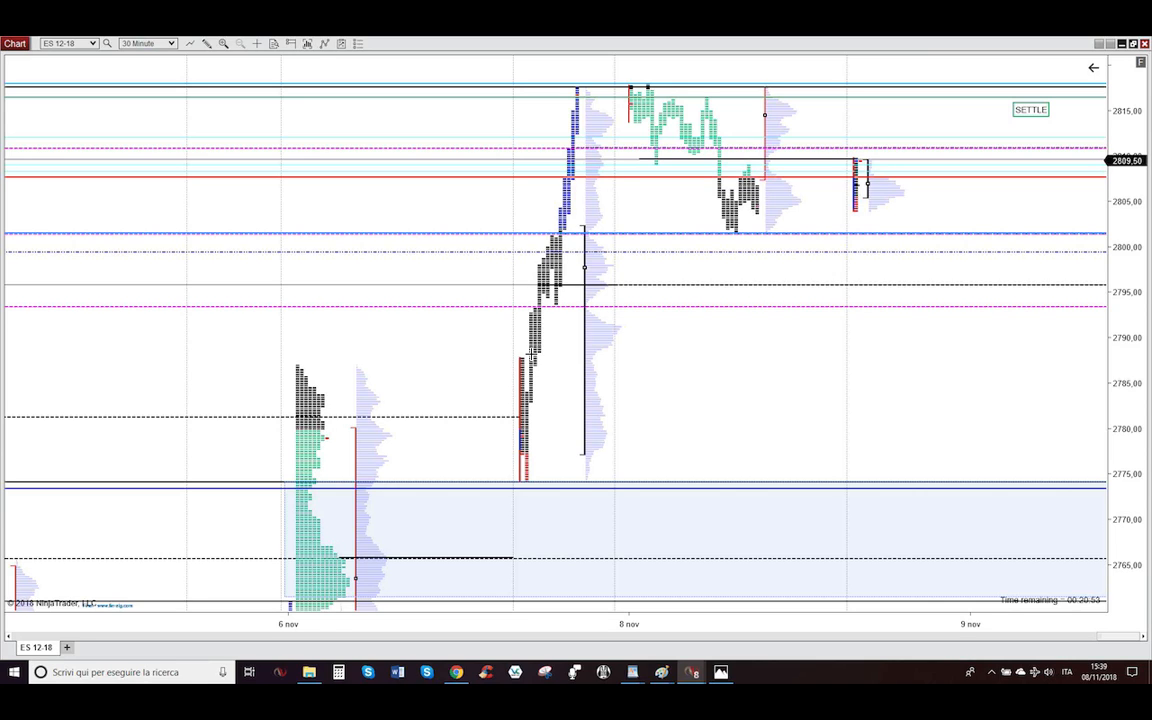
mouse_move(556, 217)
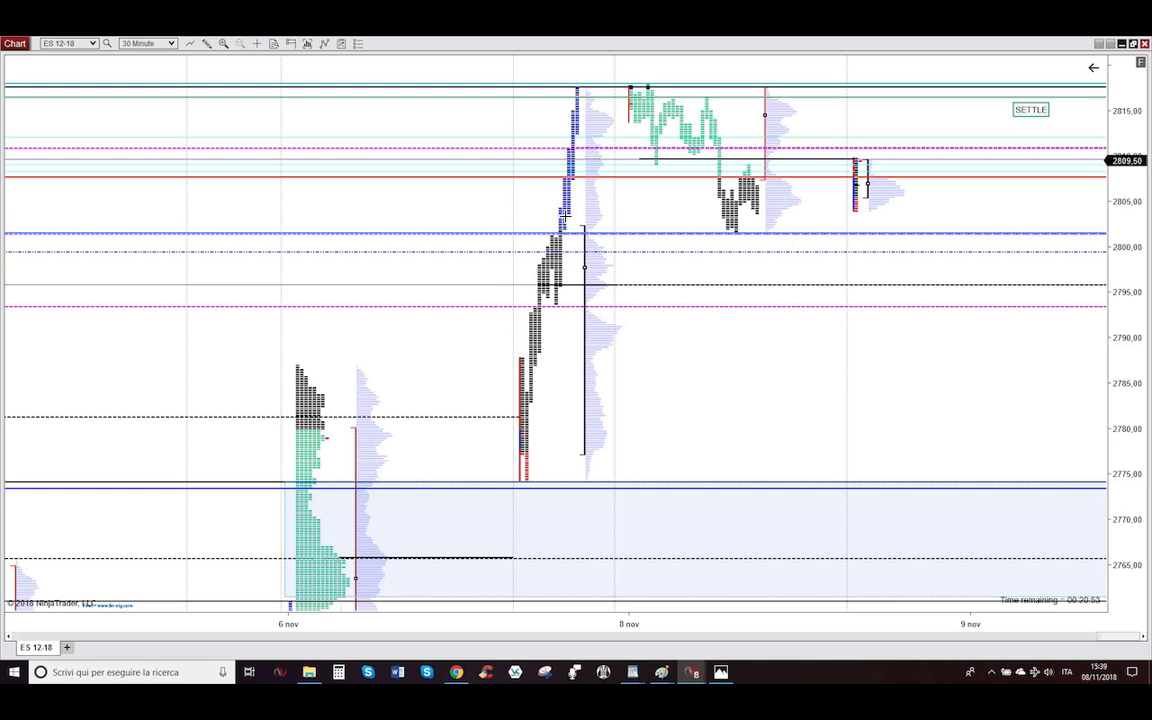
mouse_move(628, 106)
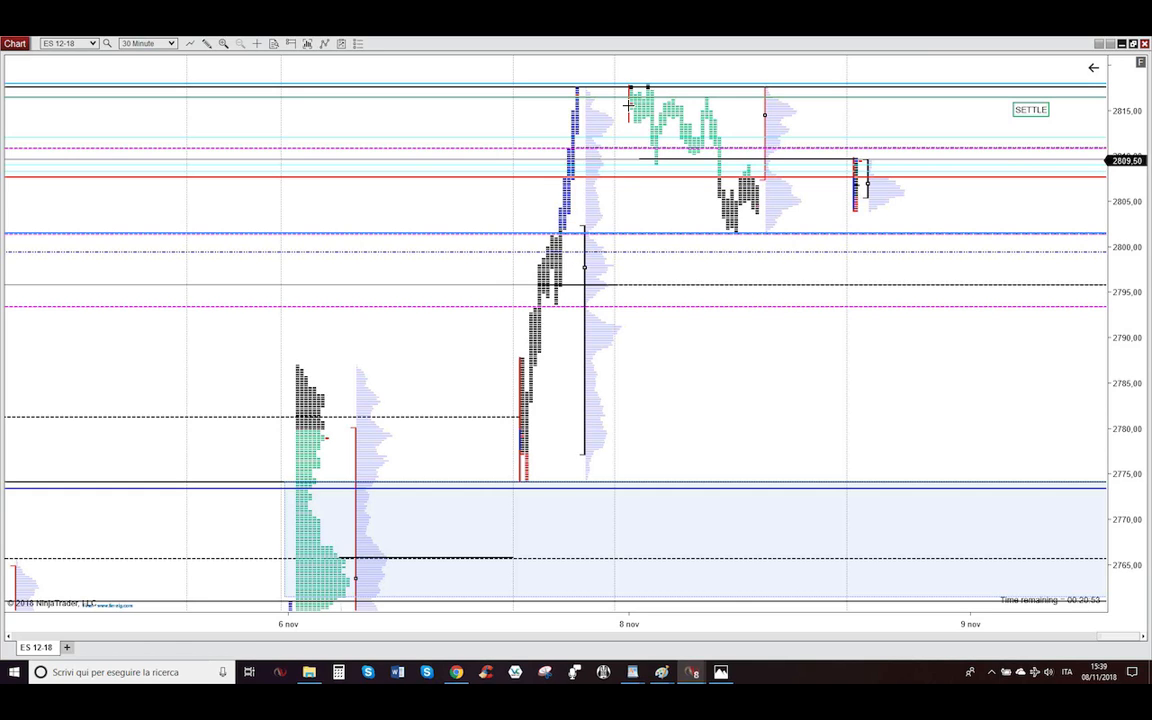
mouse_move(637, 130)
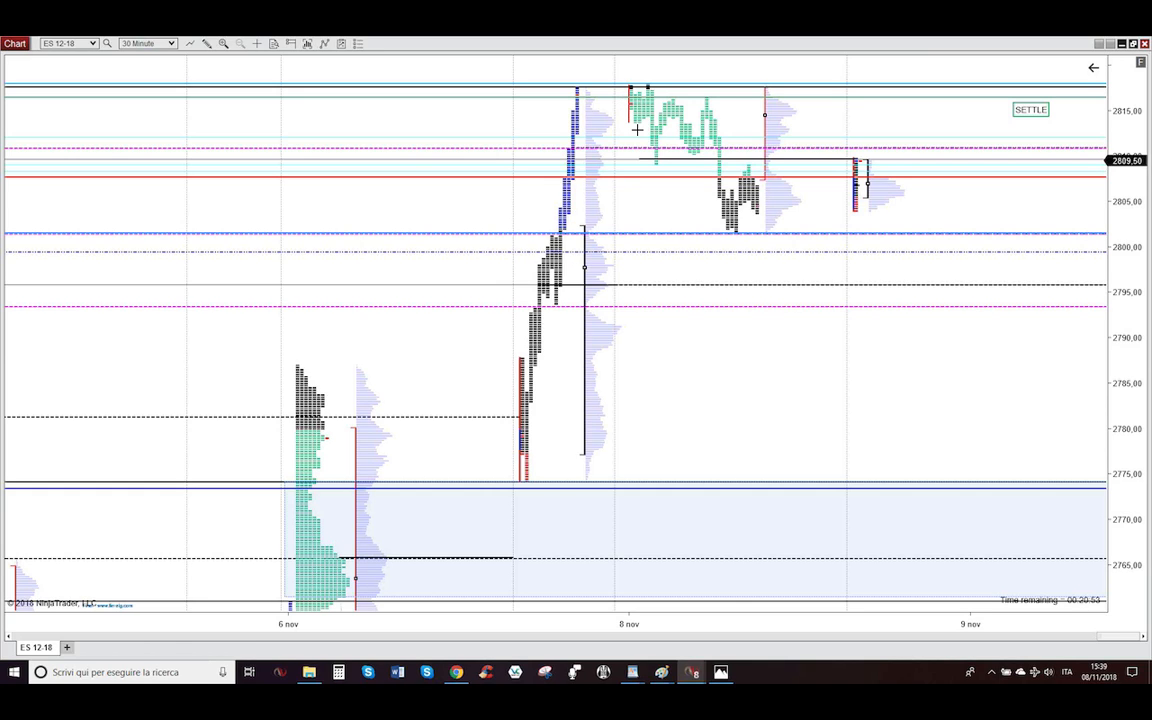
mouse_move(710, 167)
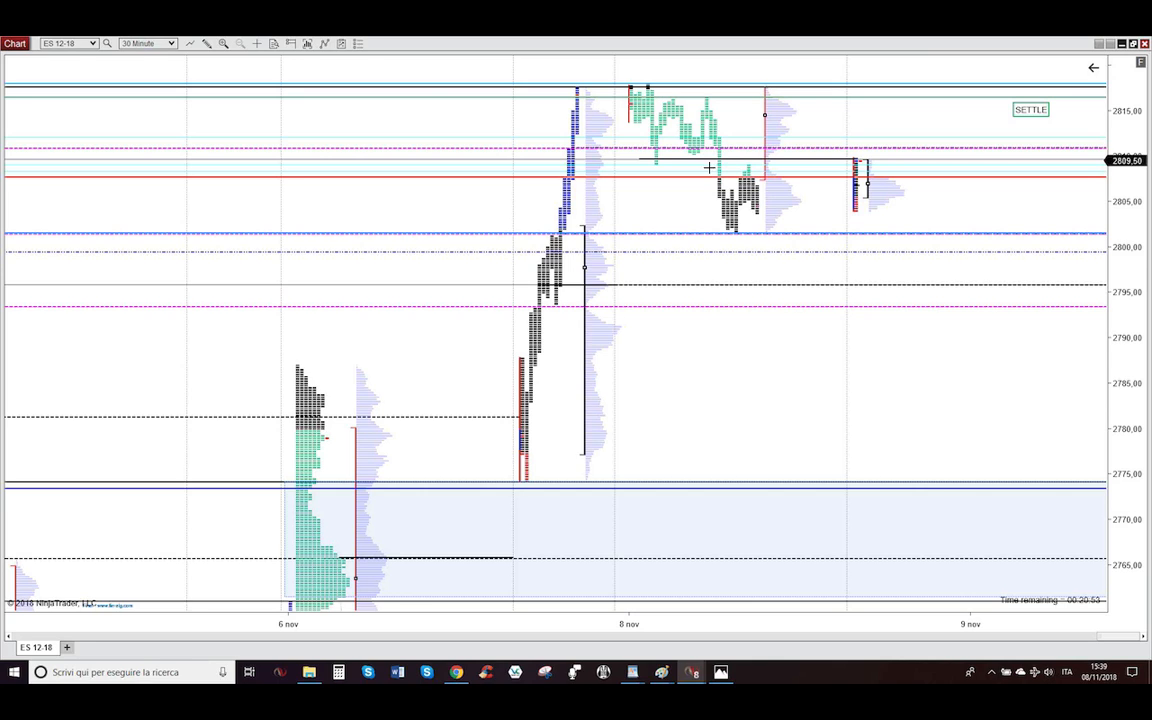
mouse_move(722, 205)
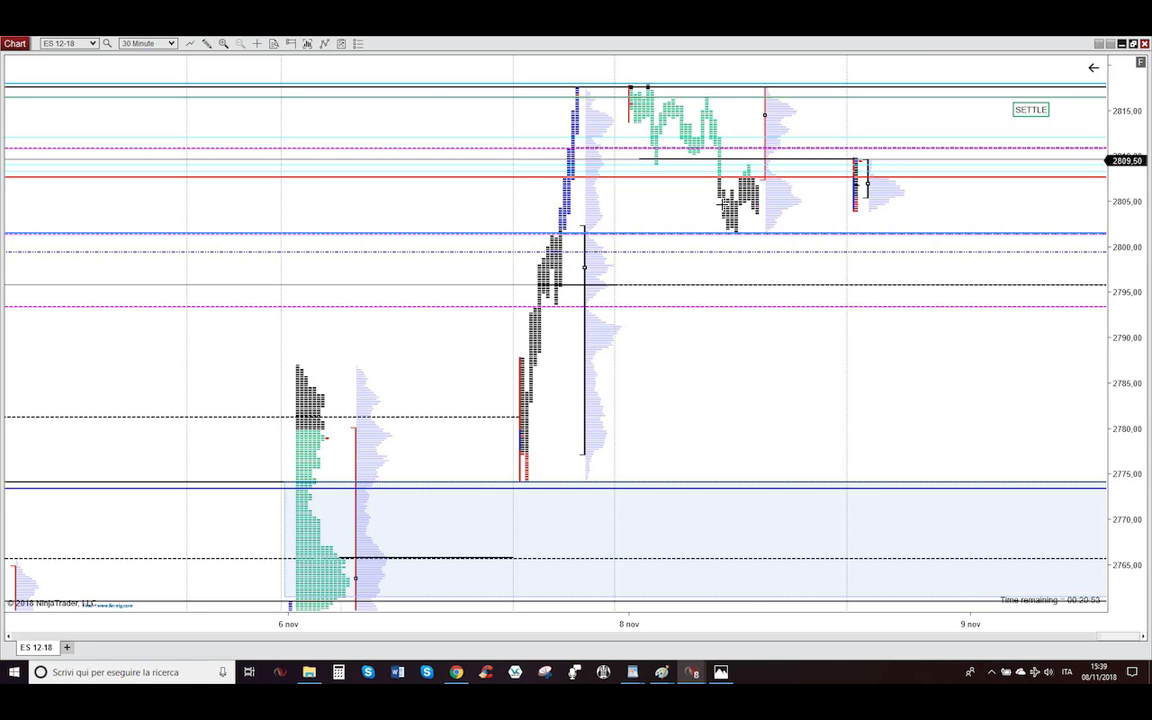
mouse_move(772, 231)
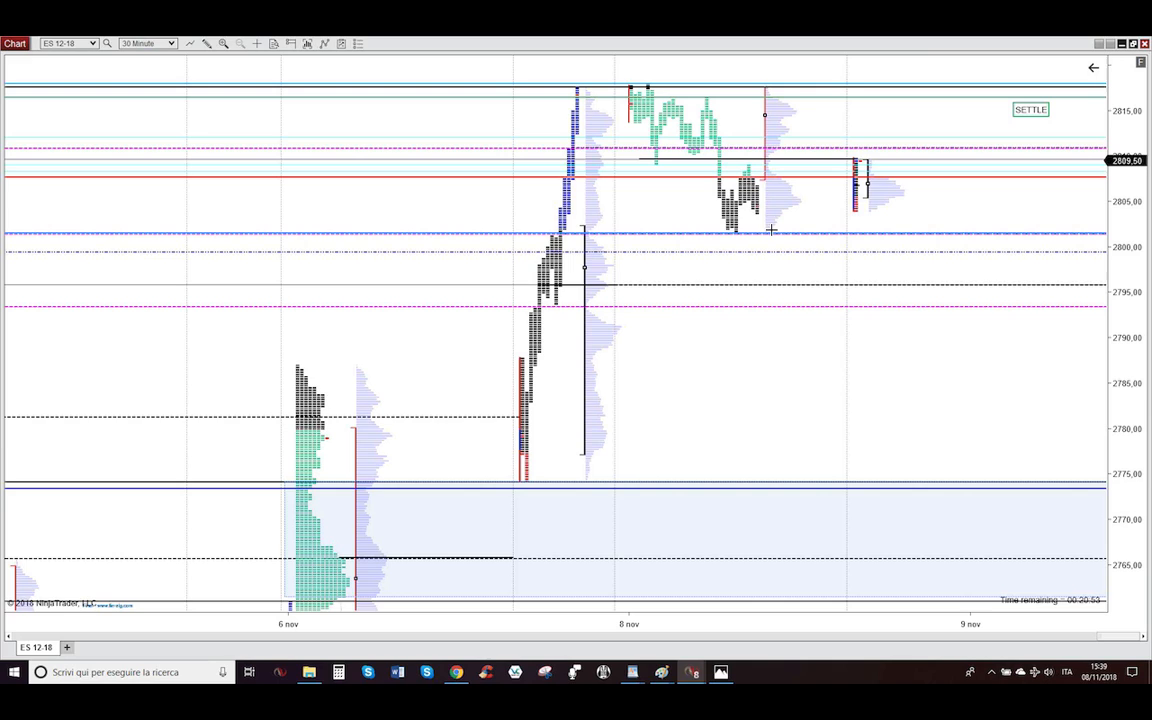
mouse_move(853, 151)
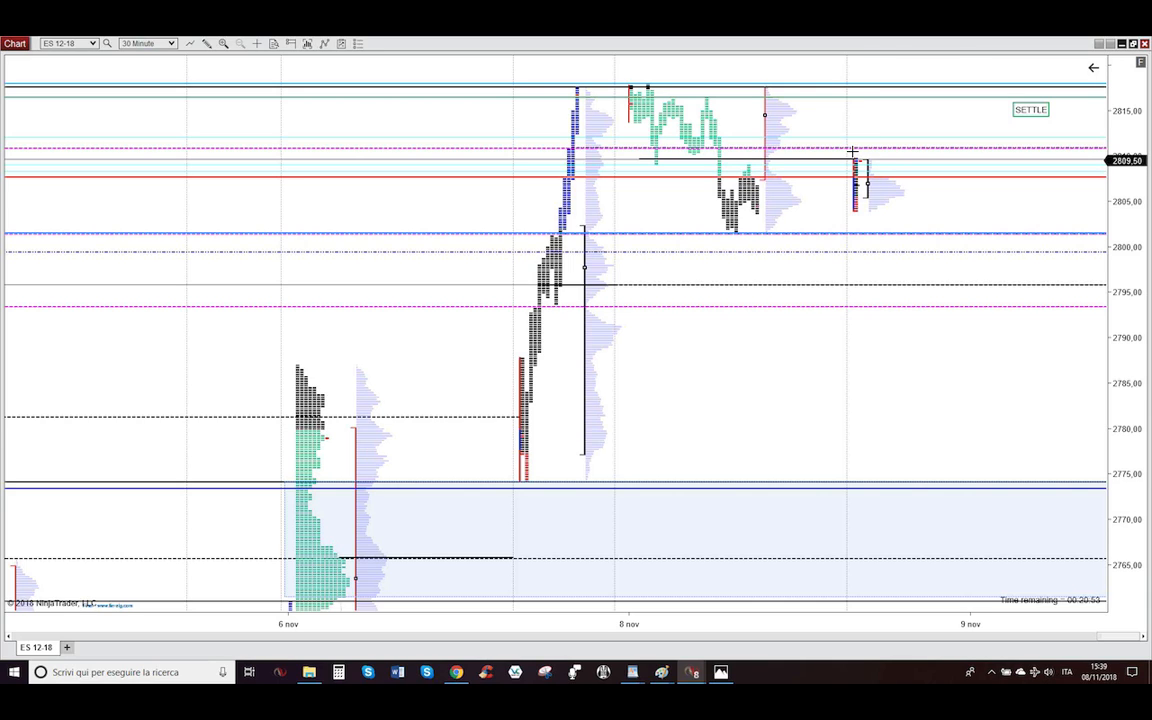
mouse_move(524, 150)
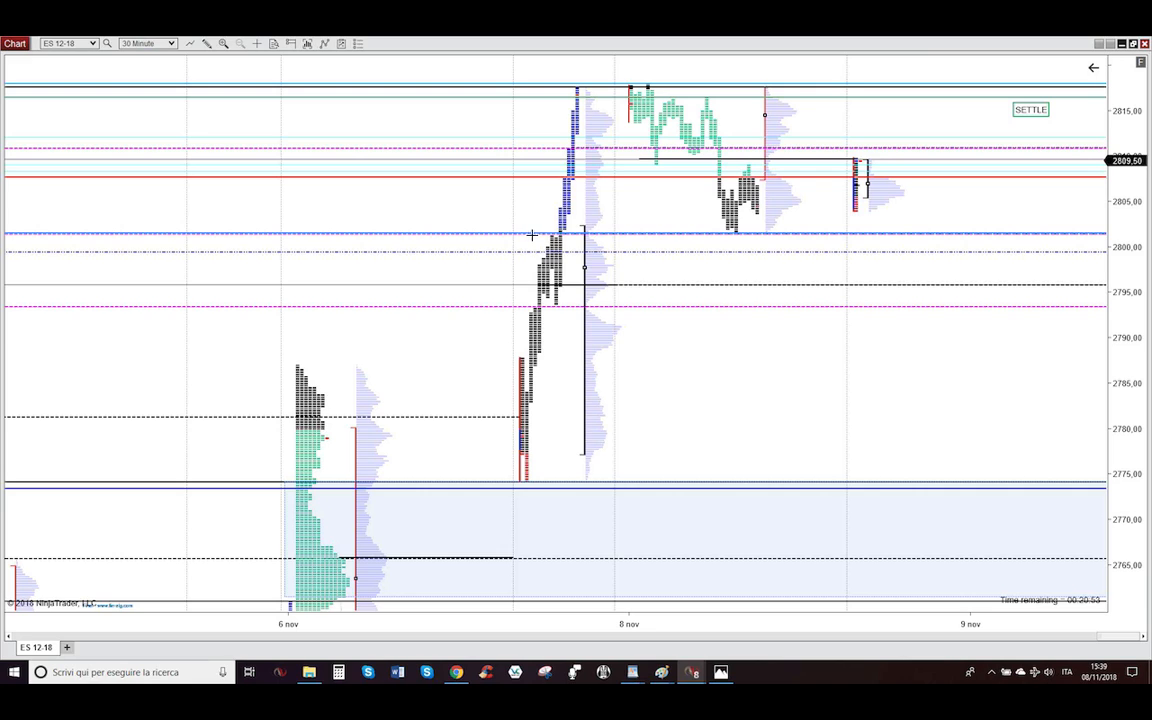
mouse_move(837, 172)
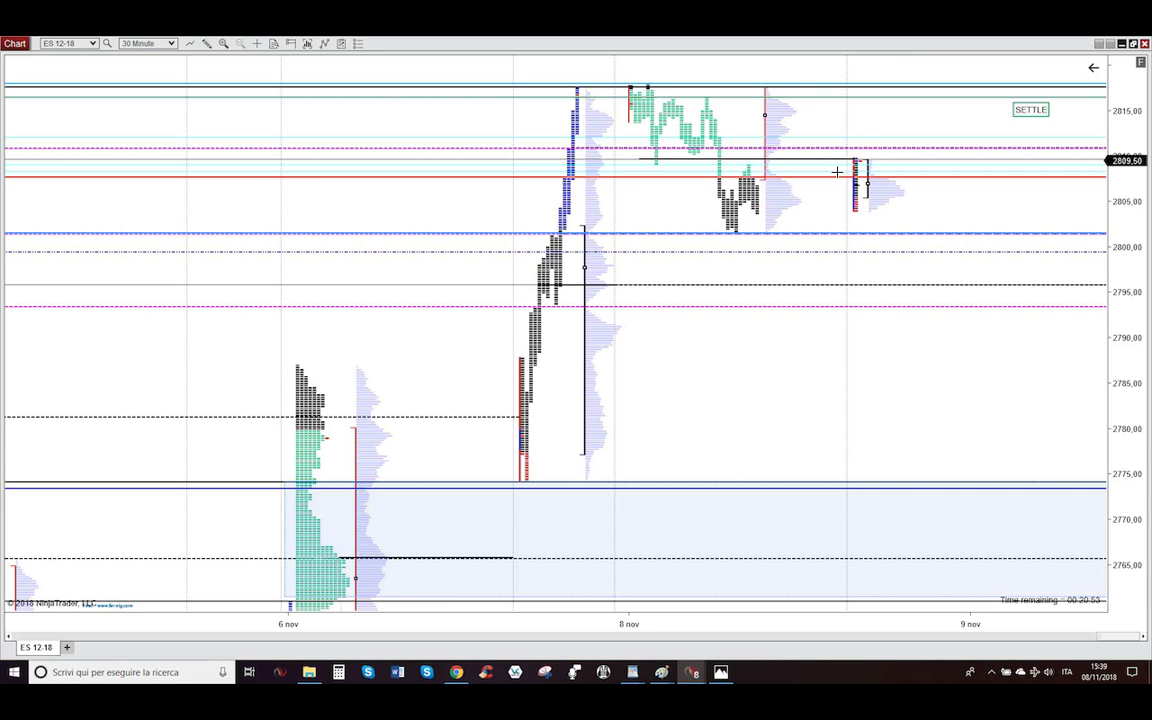
mouse_move(851, 135)
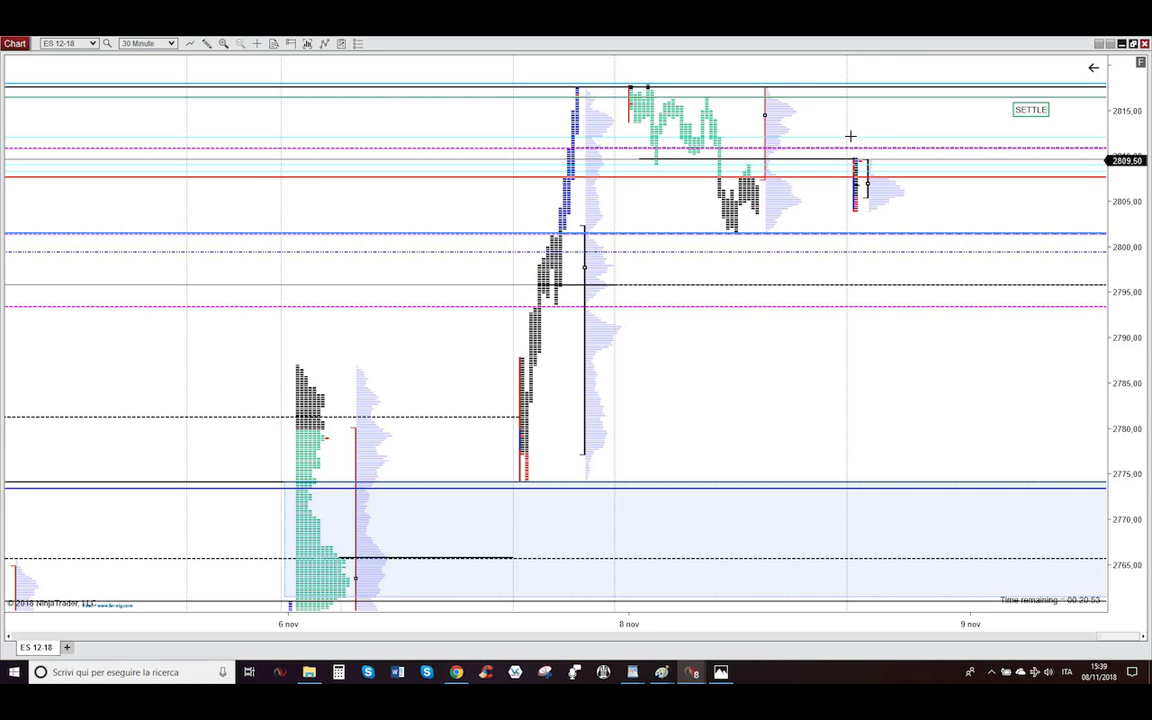
mouse_move(700, 120)
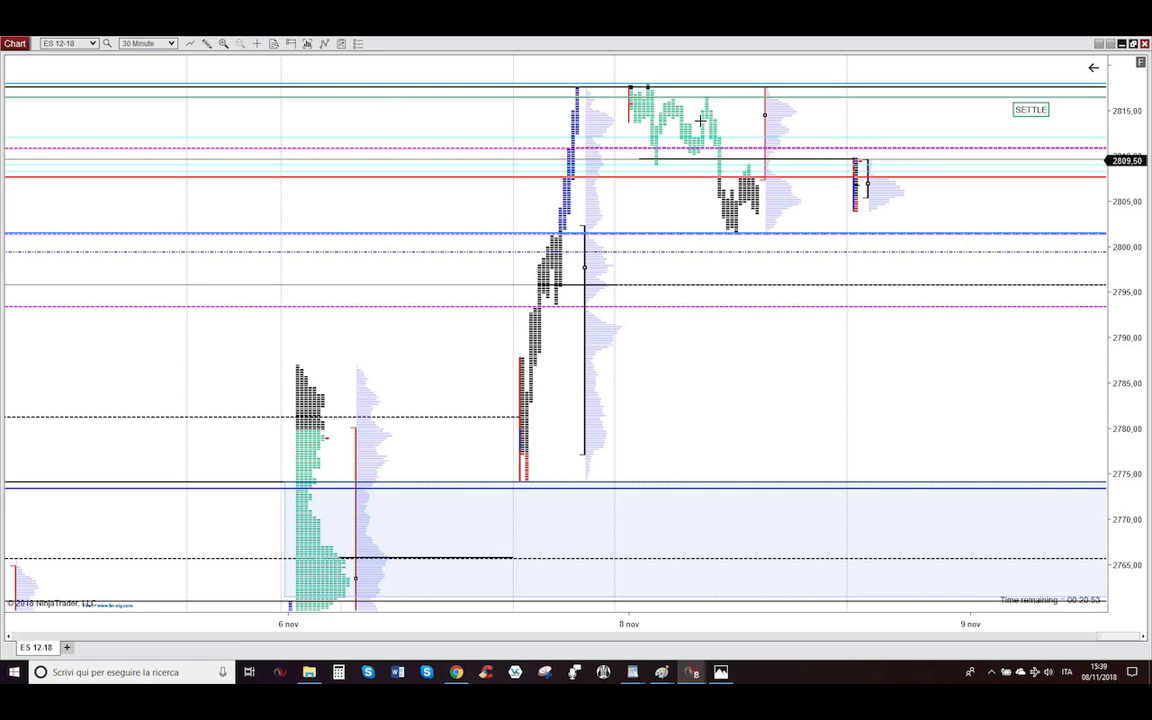
mouse_move(772, 125)
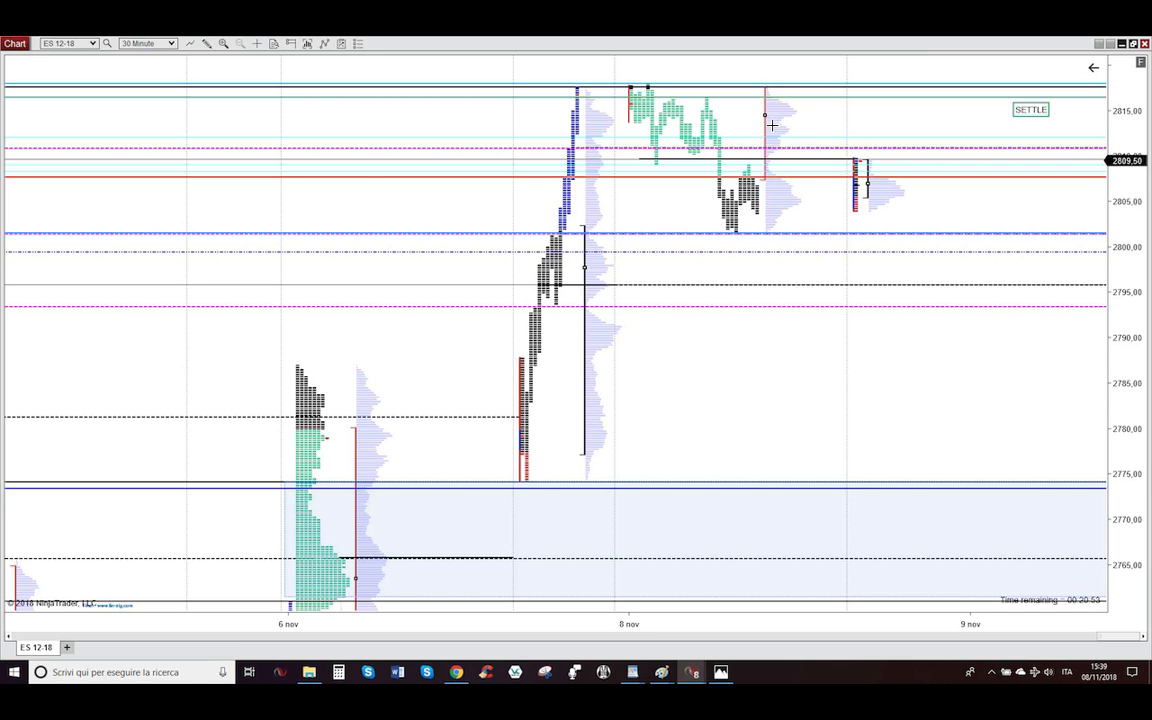
mouse_move(808, 199)
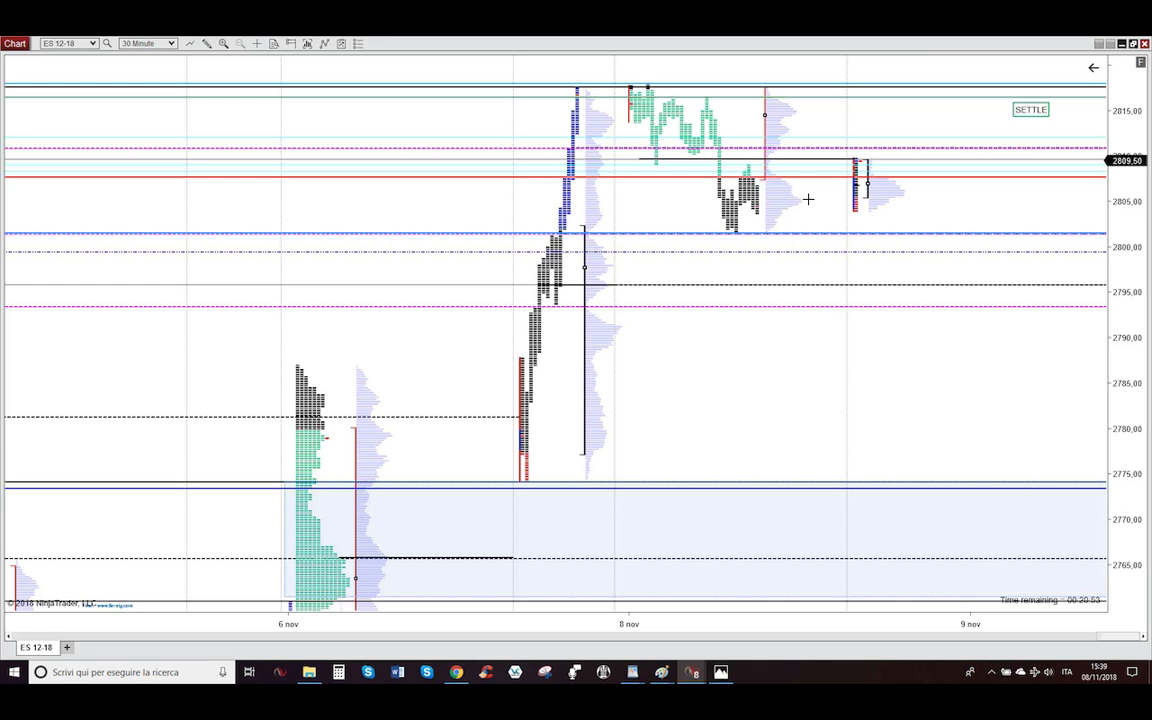
mouse_move(553, 309)
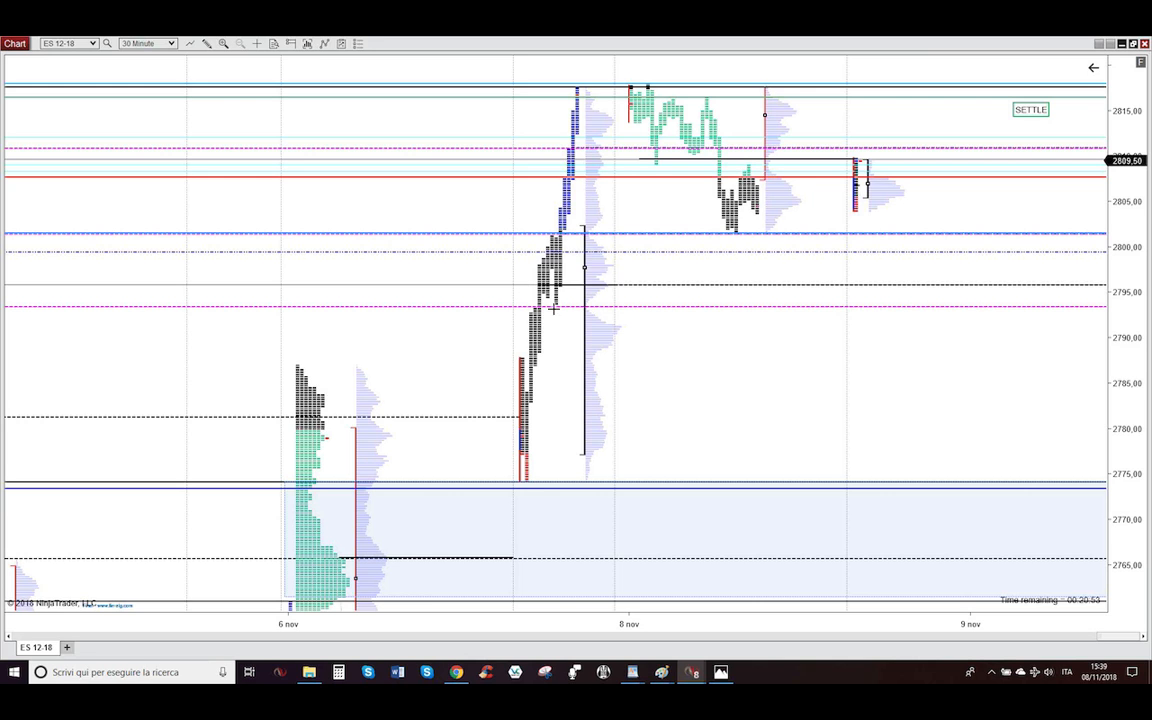
mouse_move(588, 322)
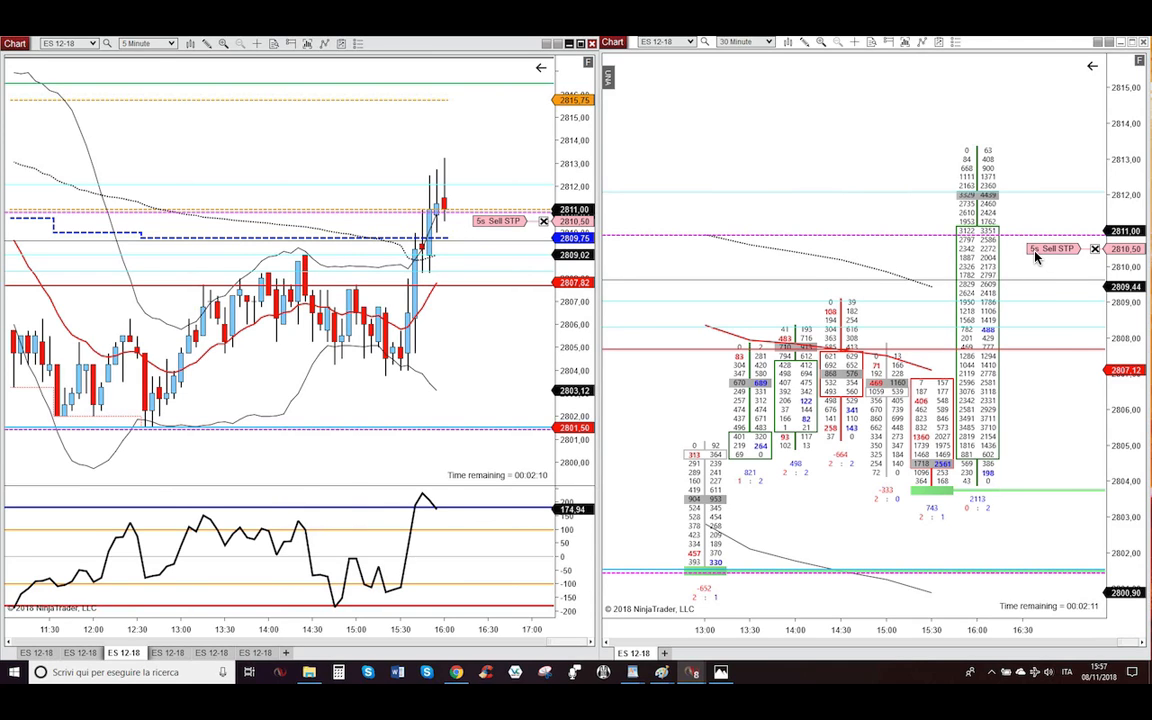
mouse_move(1030, 250)
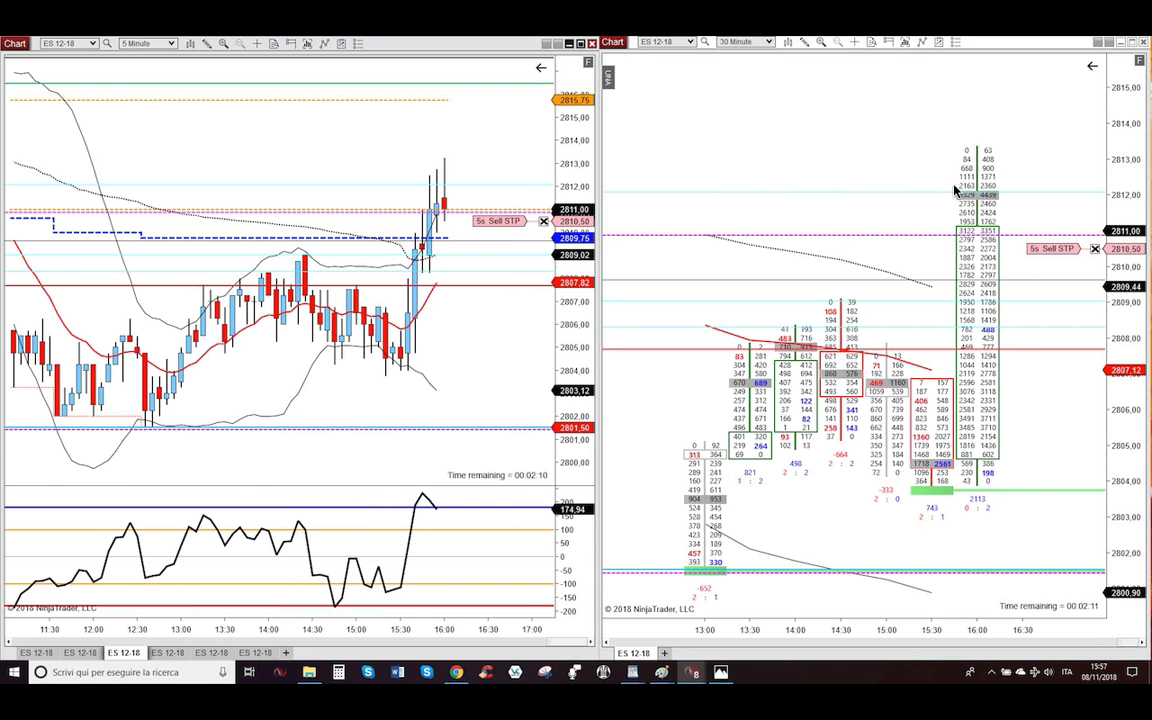
mouse_move(1000, 200)
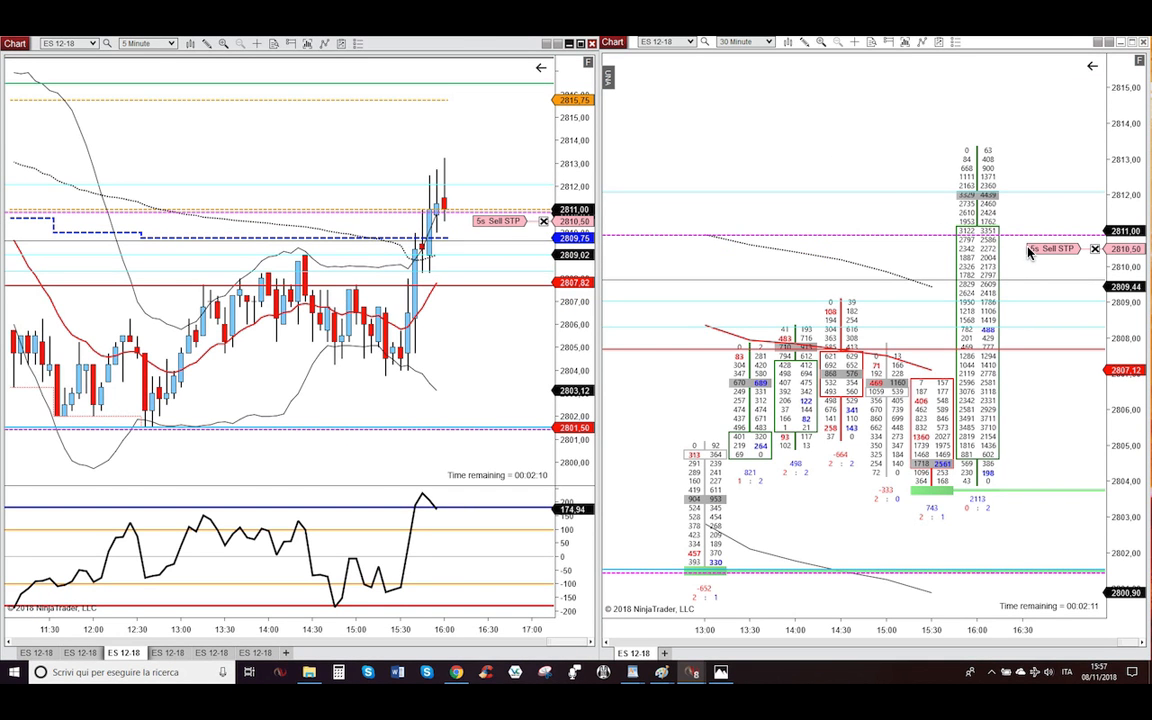
mouse_move(456, 203)
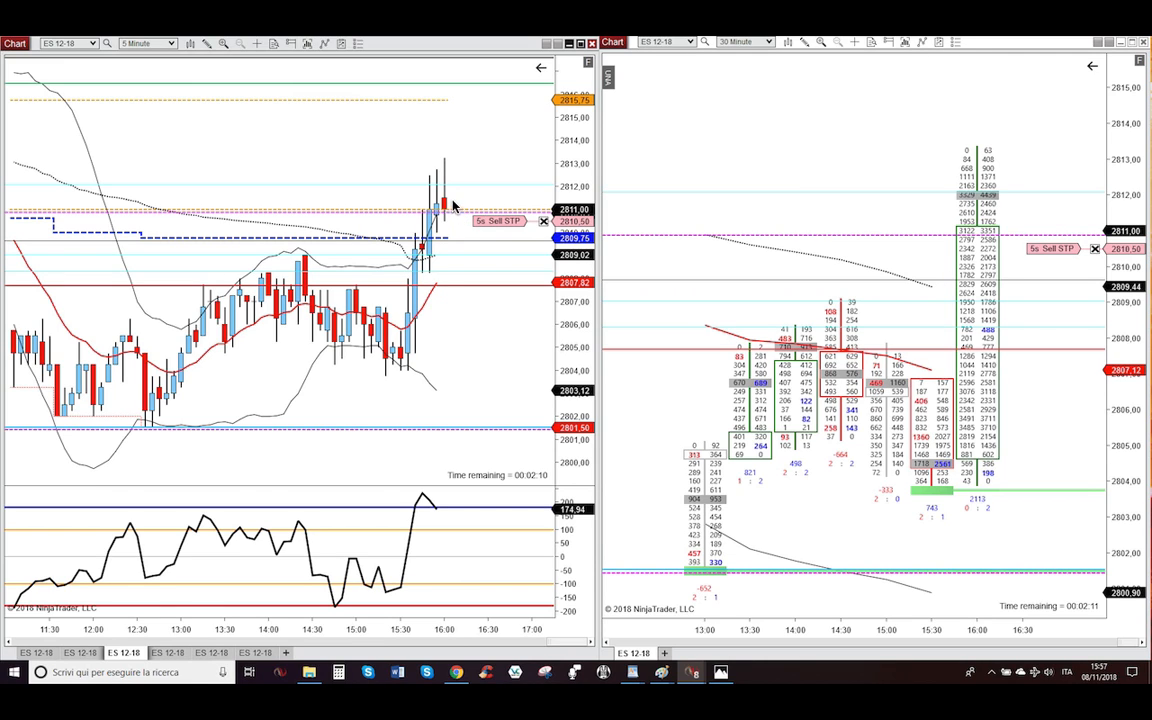
mouse_move(613, 230)
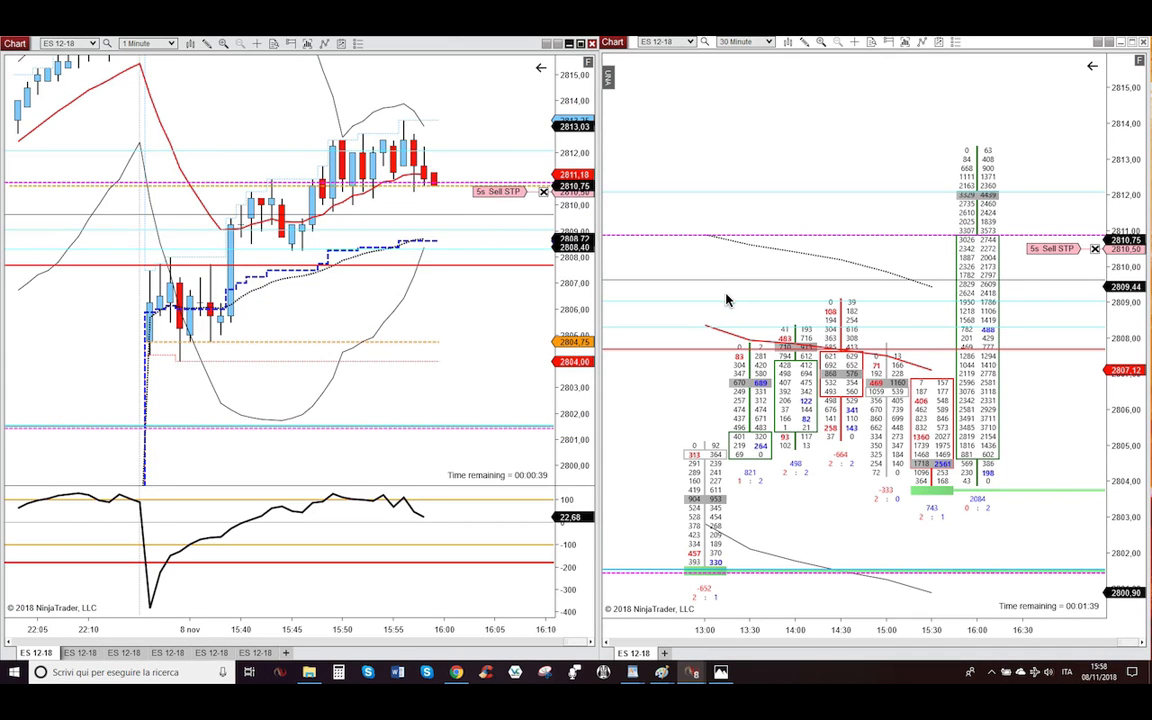
mouse_move(240, 275)
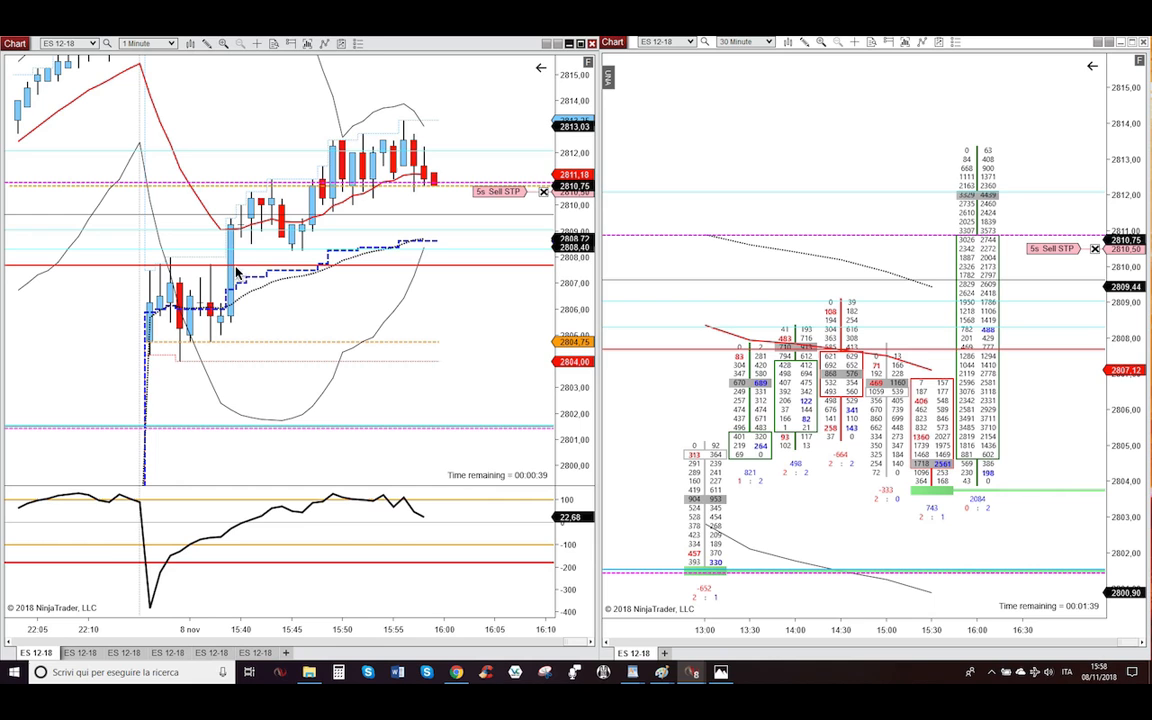
left_click(145, 43)
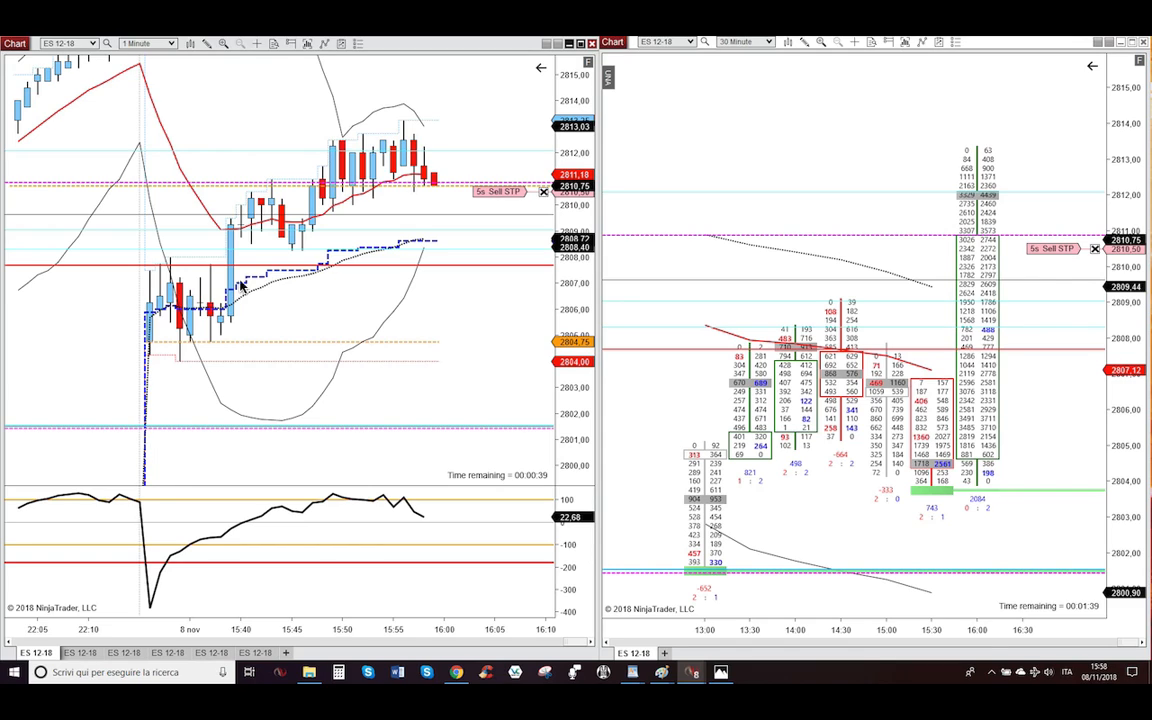
mouse_move(225, 300)
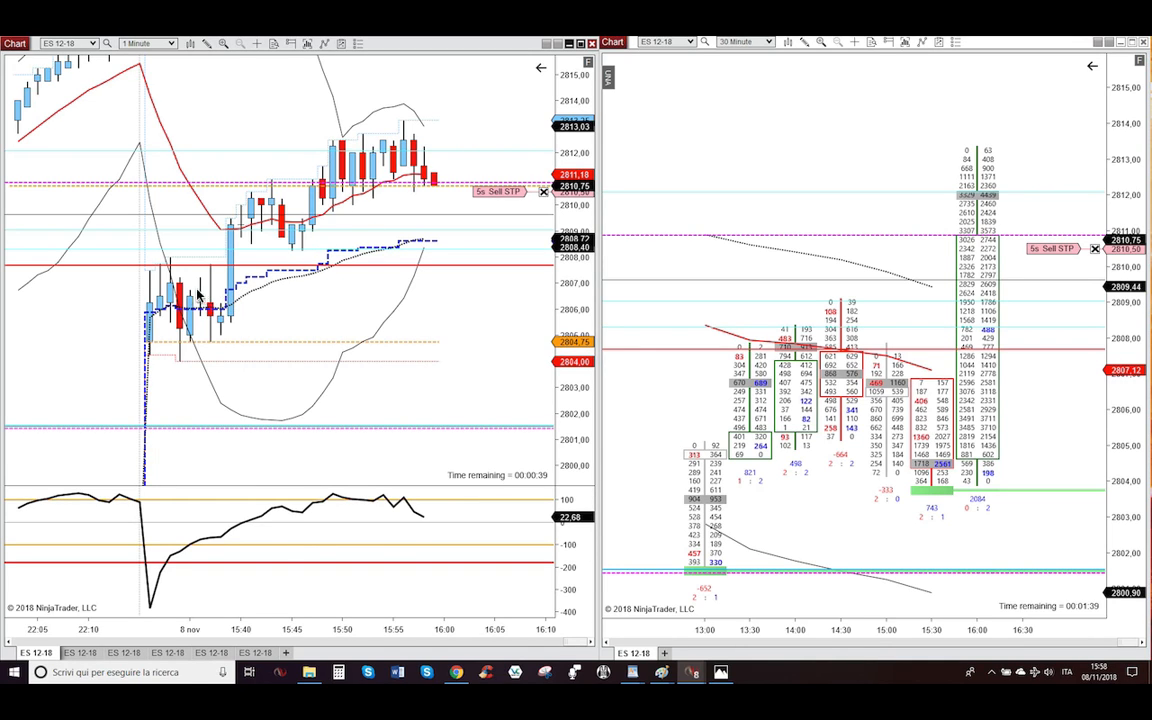
mouse_move(243, 284)
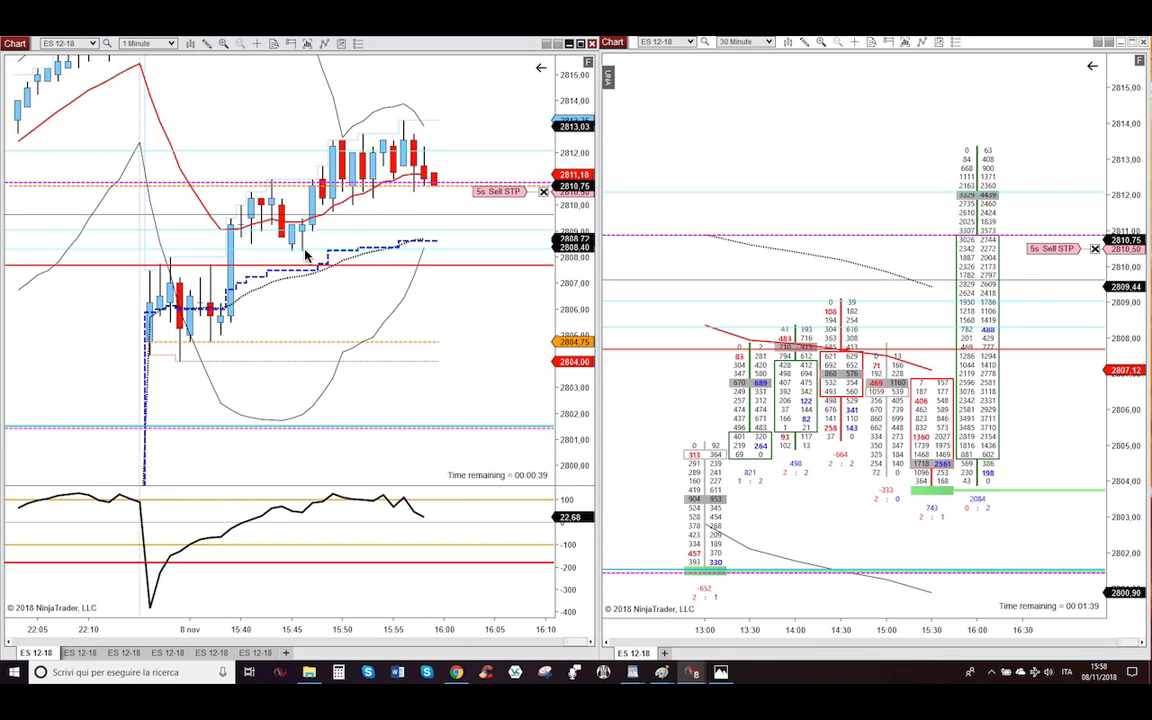
mouse_move(435, 196)
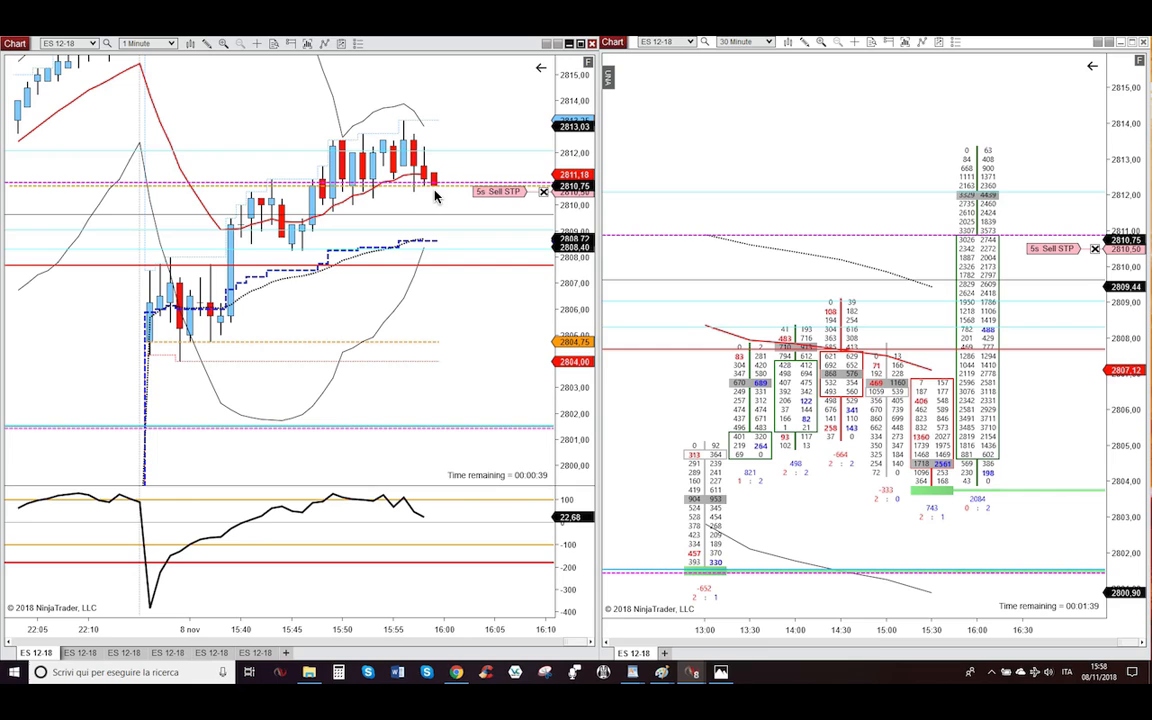
mouse_move(358, 221)
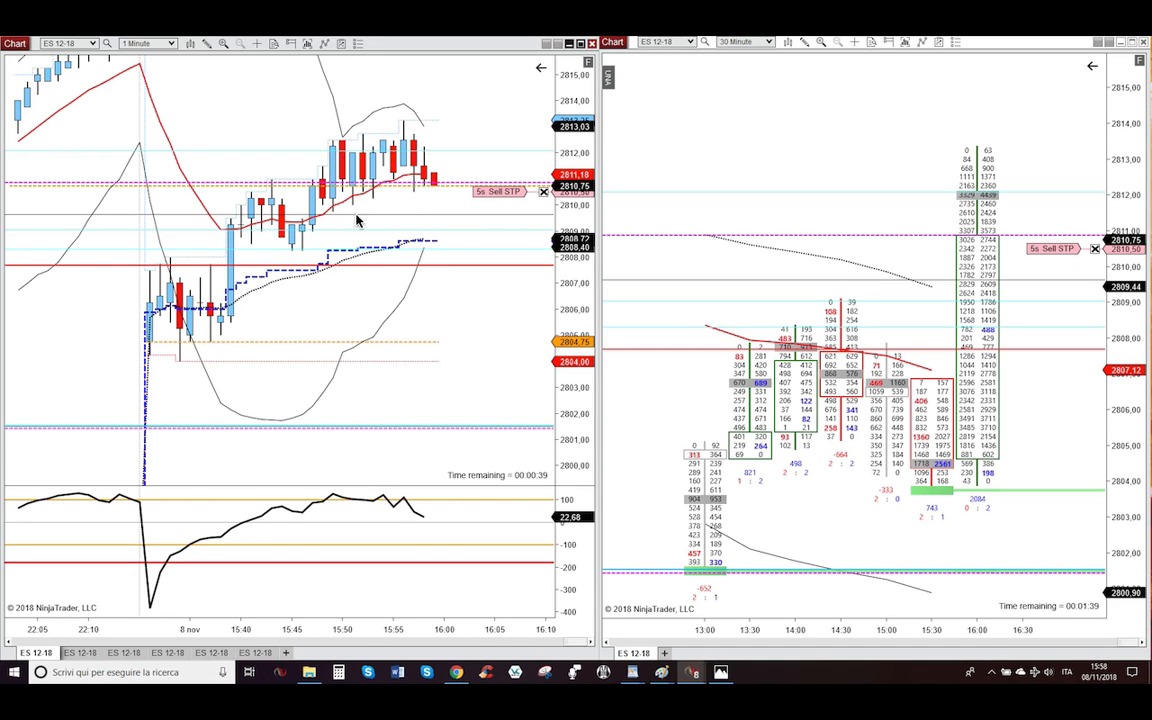
mouse_move(232, 308)
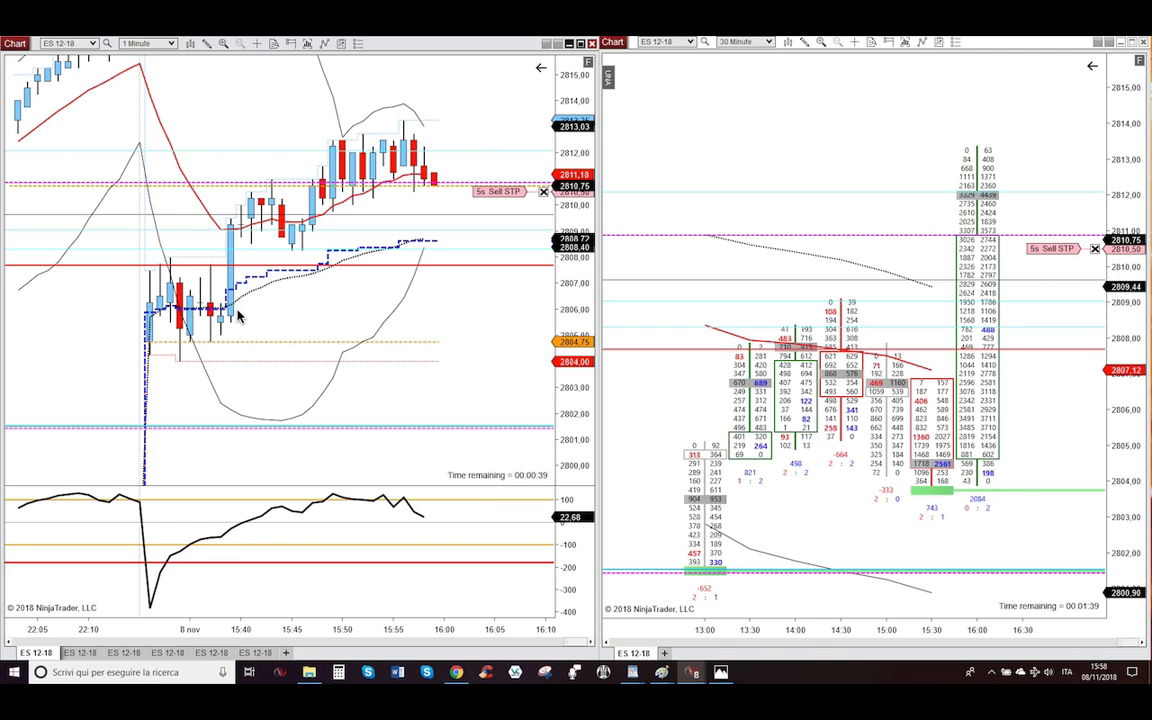
mouse_move(281, 258)
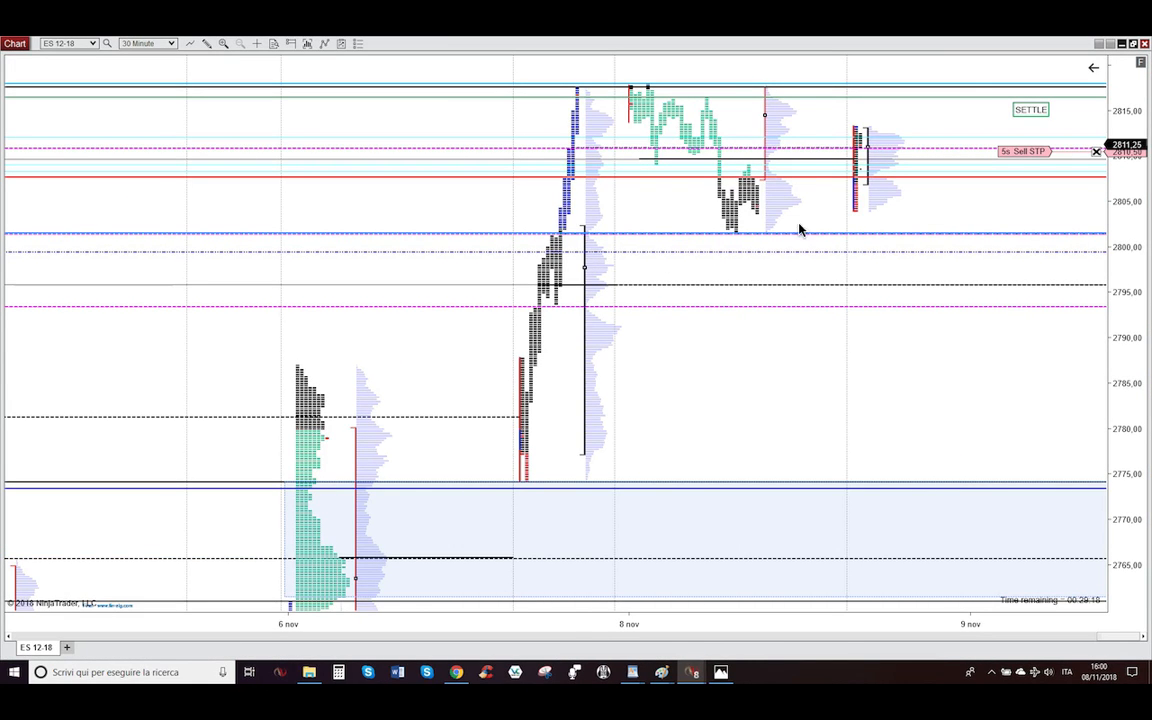
mouse_move(860, 153)
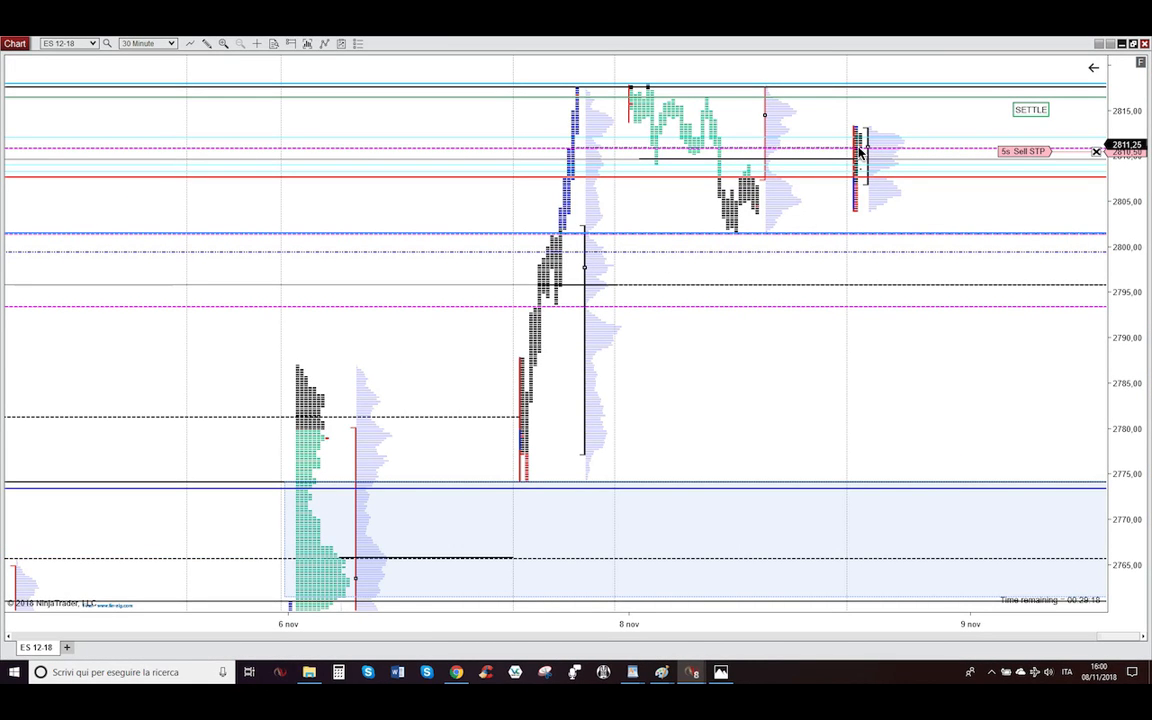
mouse_move(855, 163)
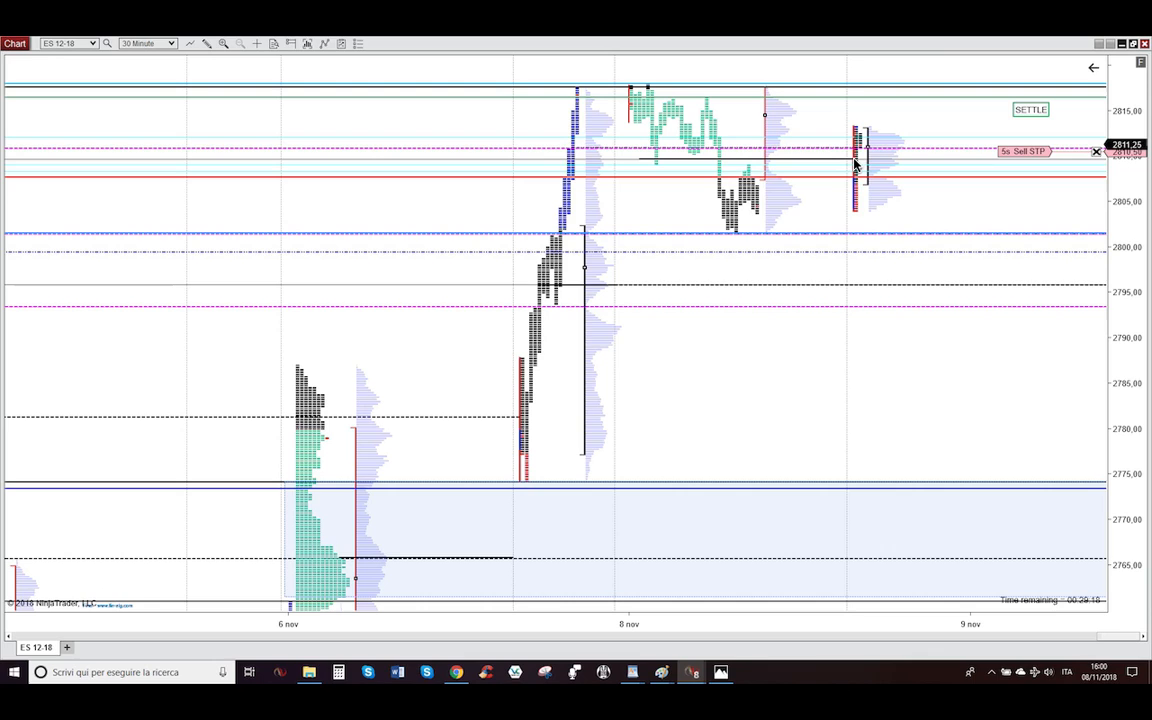
mouse_move(812, 156)
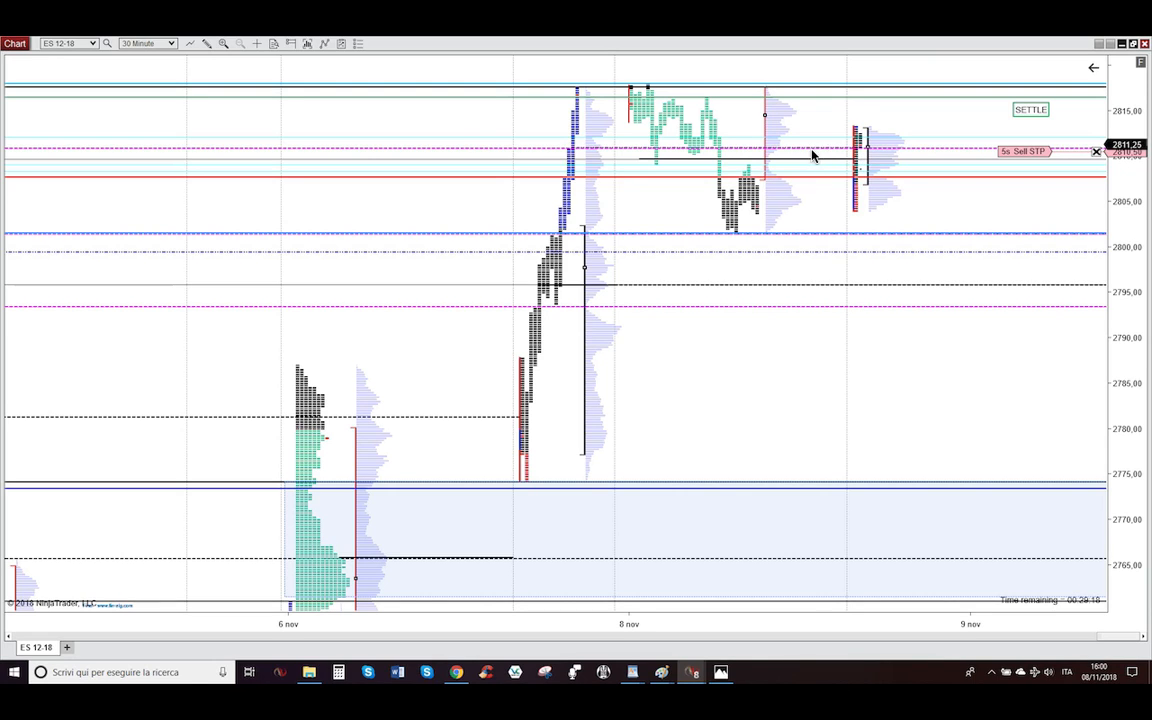
mouse_move(849, 139)
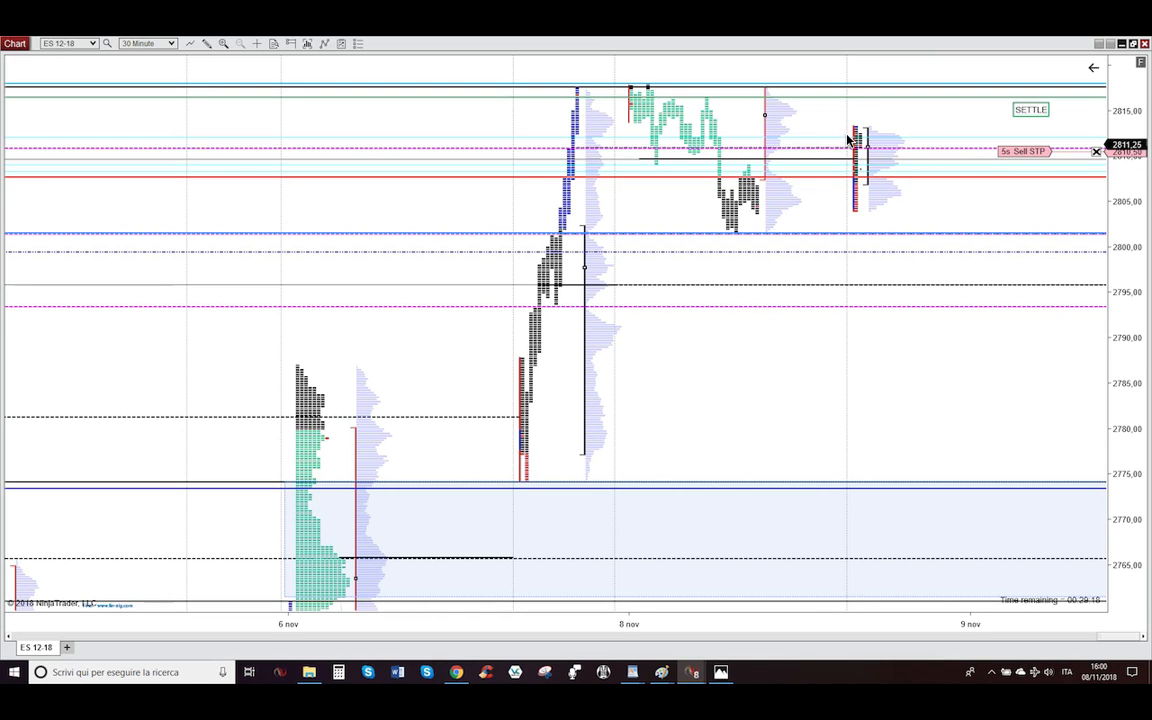
mouse_move(865, 150)
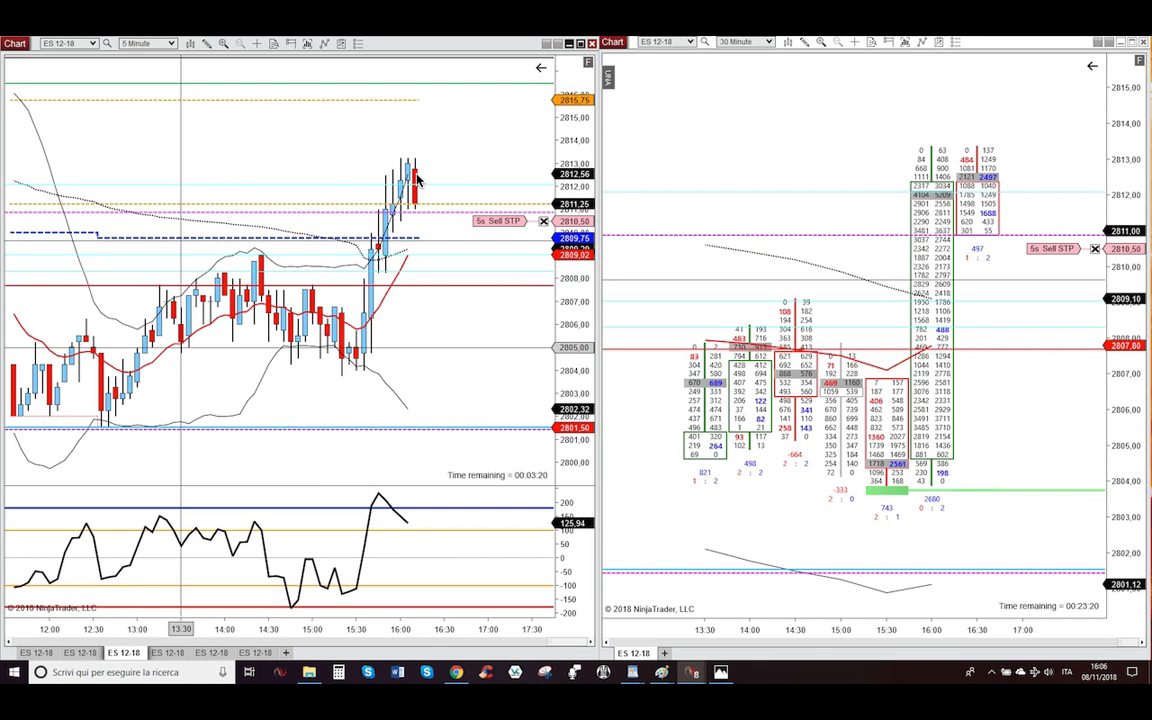
mouse_move(992, 214)
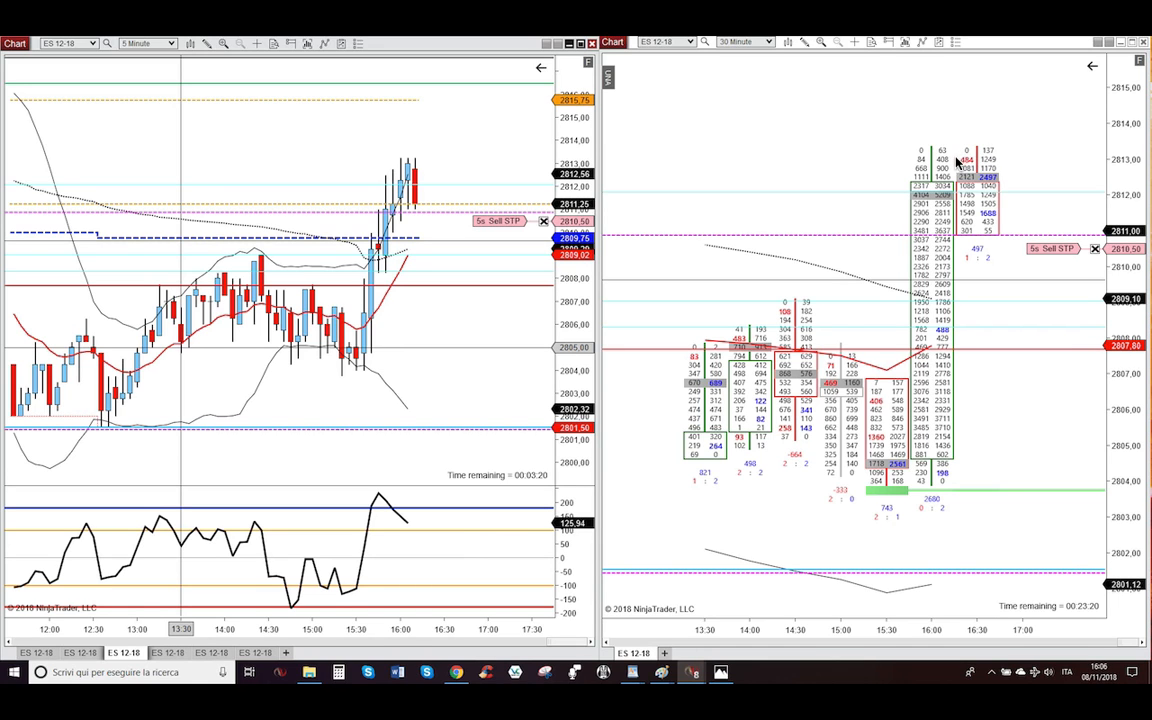
mouse_move(972, 247)
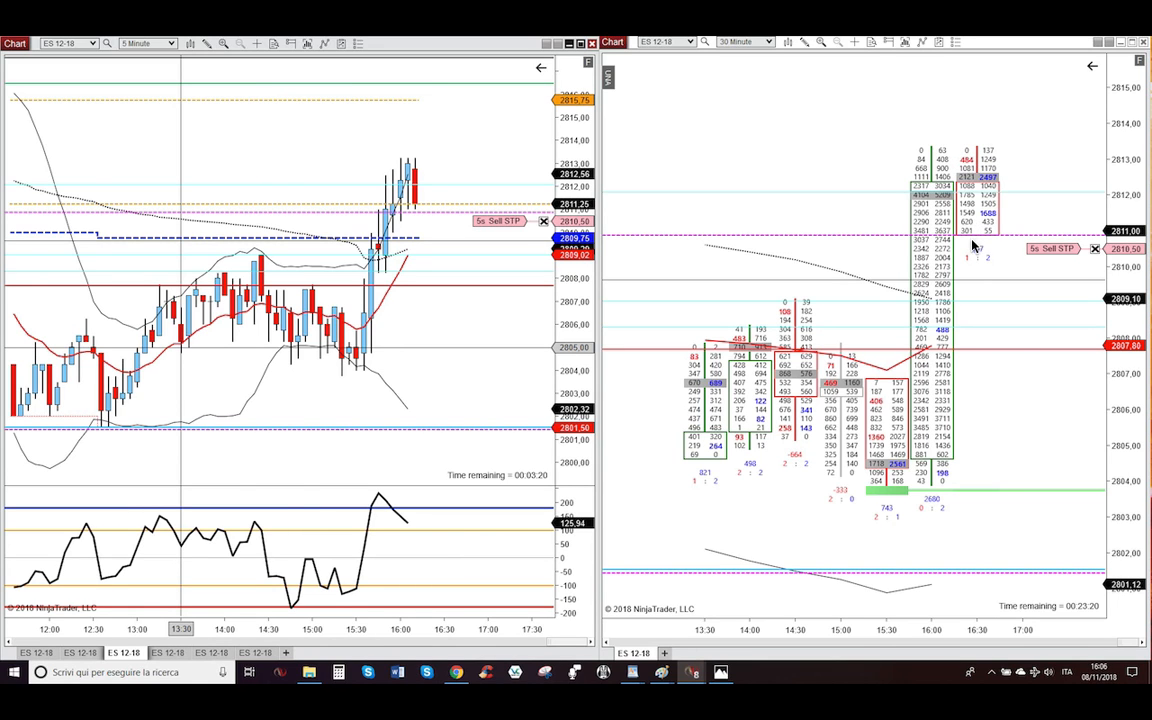
Step: Return to the two-chart view showing the filled 5-lot short at 2810,50 with stop and targets
left_click(145, 43)
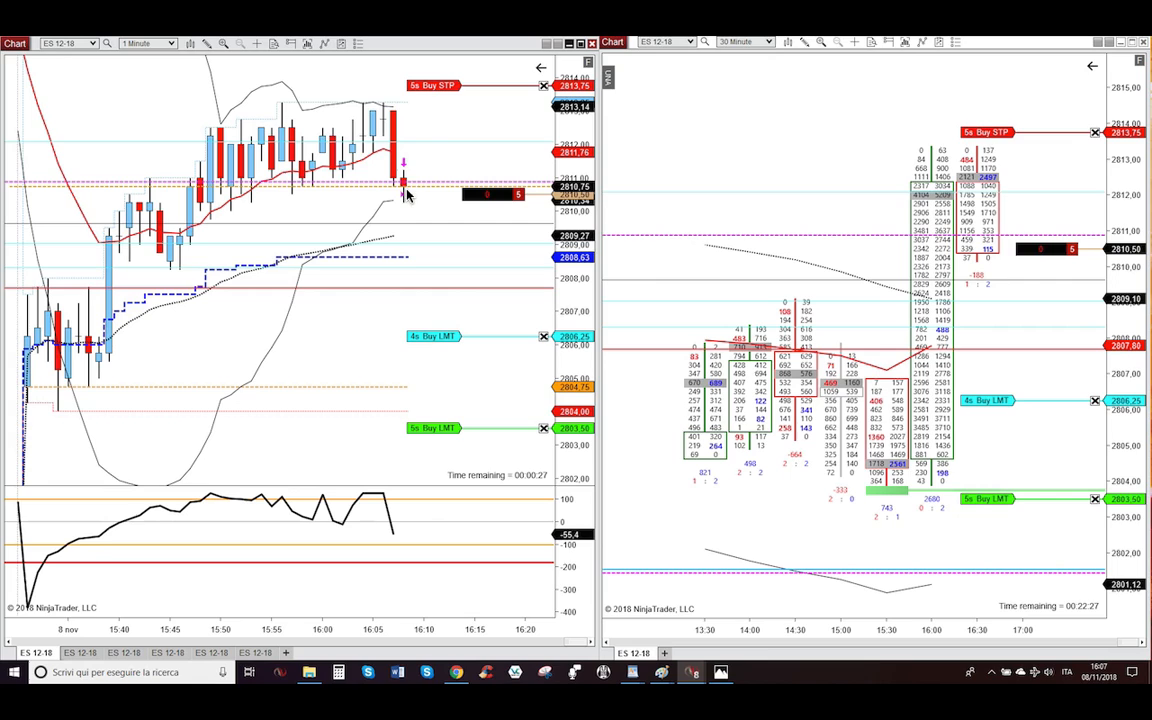
mouse_move(463, 190)
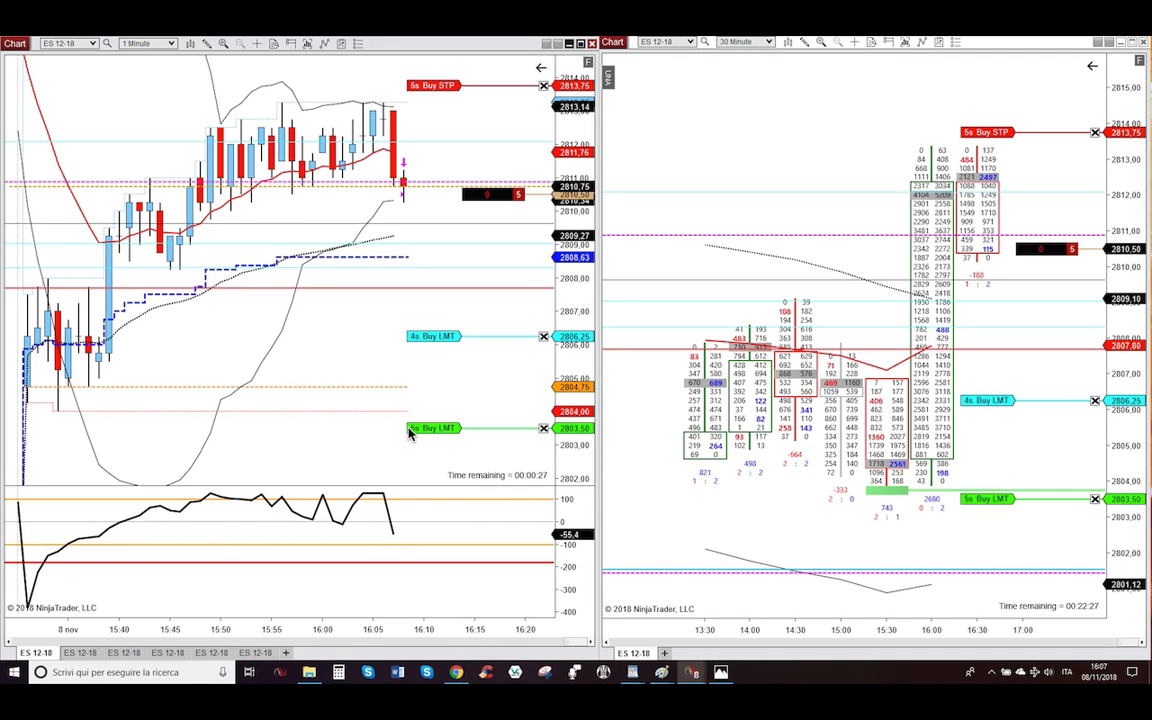
mouse_move(130, 413)
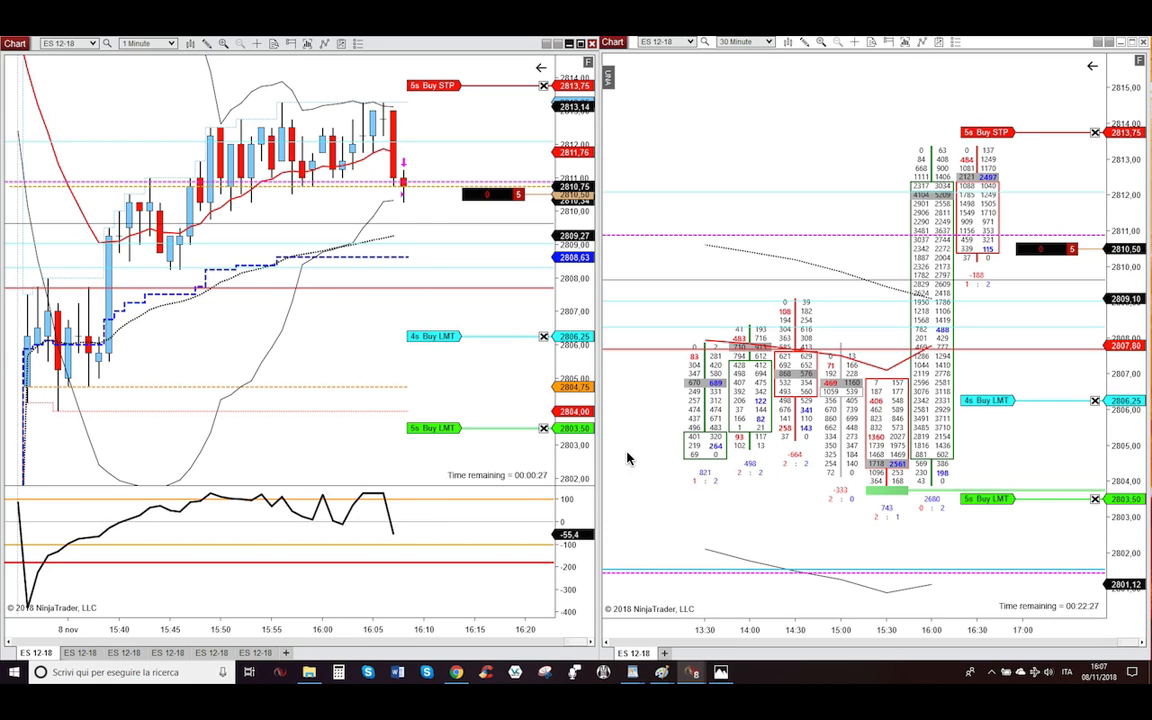
Step: Switch between the charts while ES drops to about 2807,25 against the 2810,50 short
left_click(145, 43)
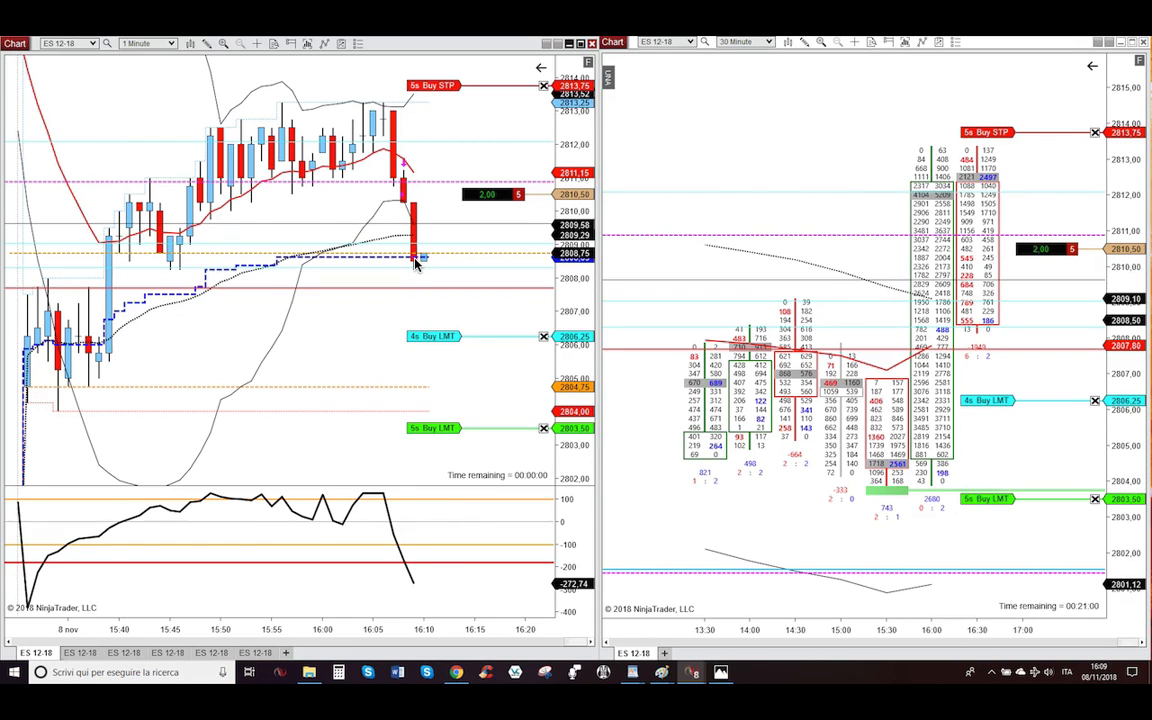
left_click(578, 43)
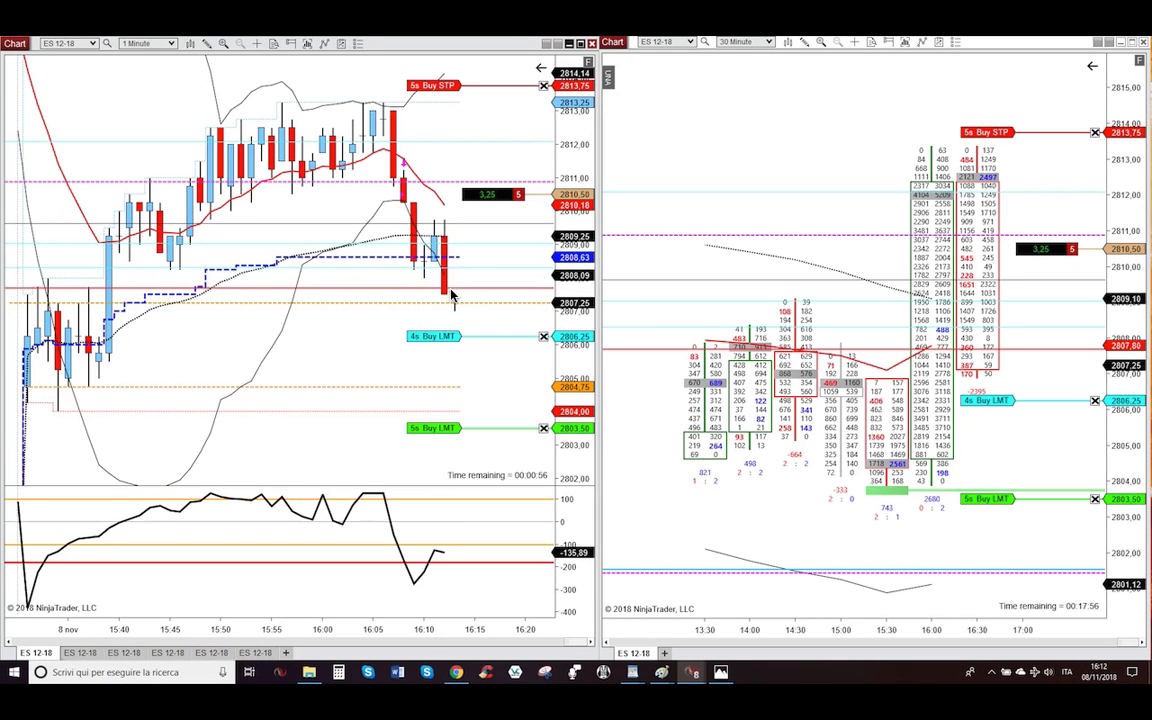
mouse_move(418, 270)
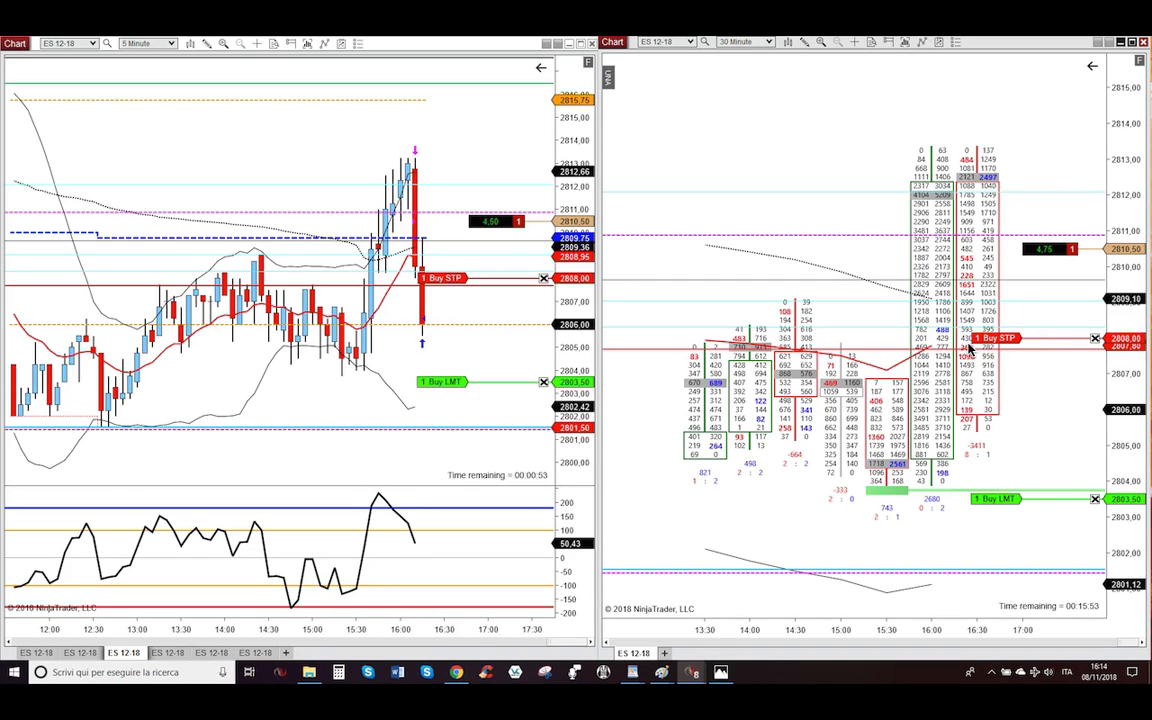
Step: Switch charts to watch the last contract stop out at 2808,00, leaving no working orders
left_click(168, 43)
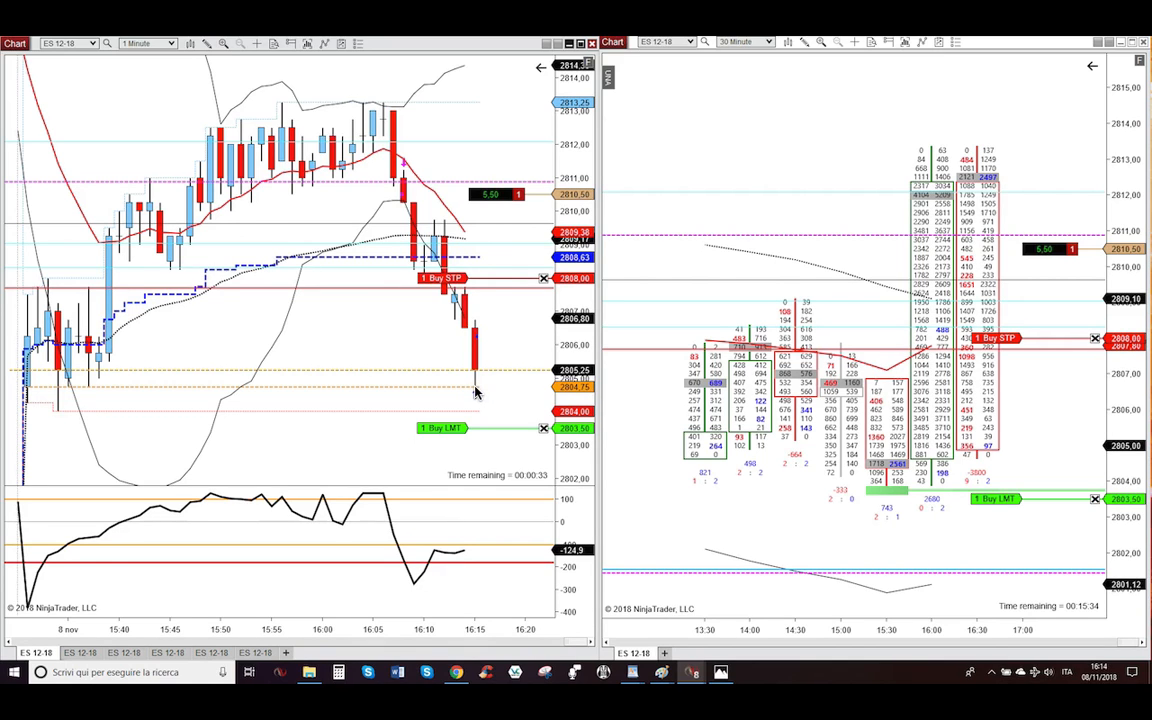
mouse_move(460, 390)
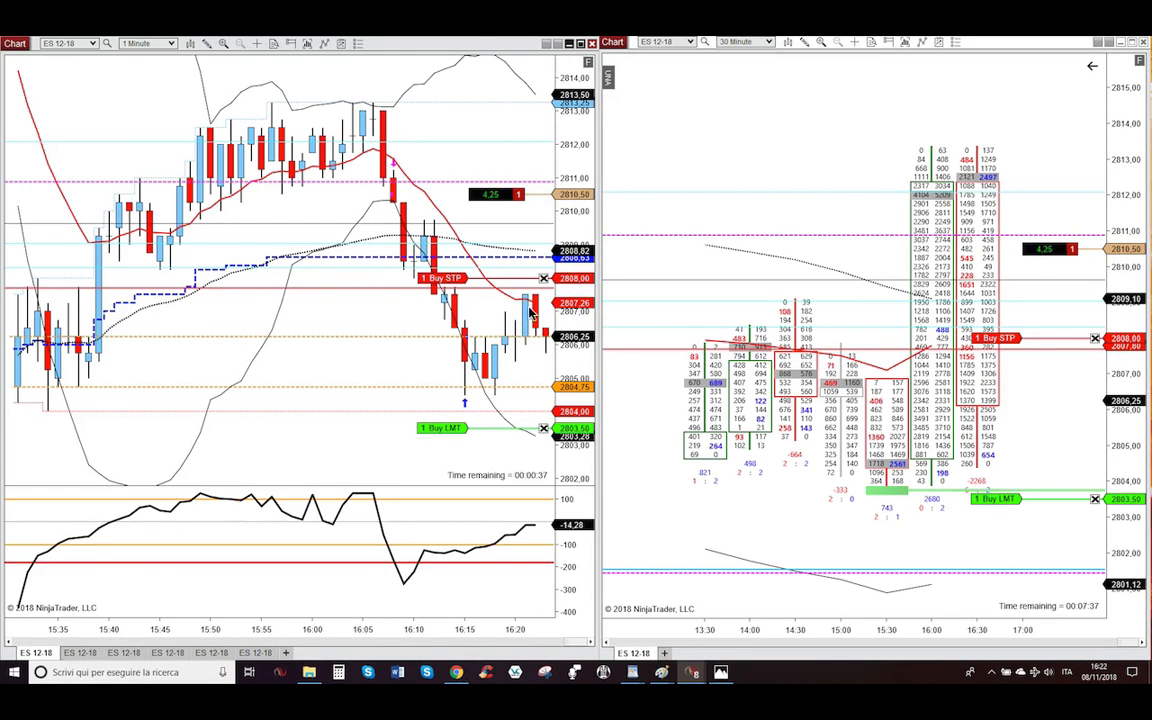
left_click(145, 42)
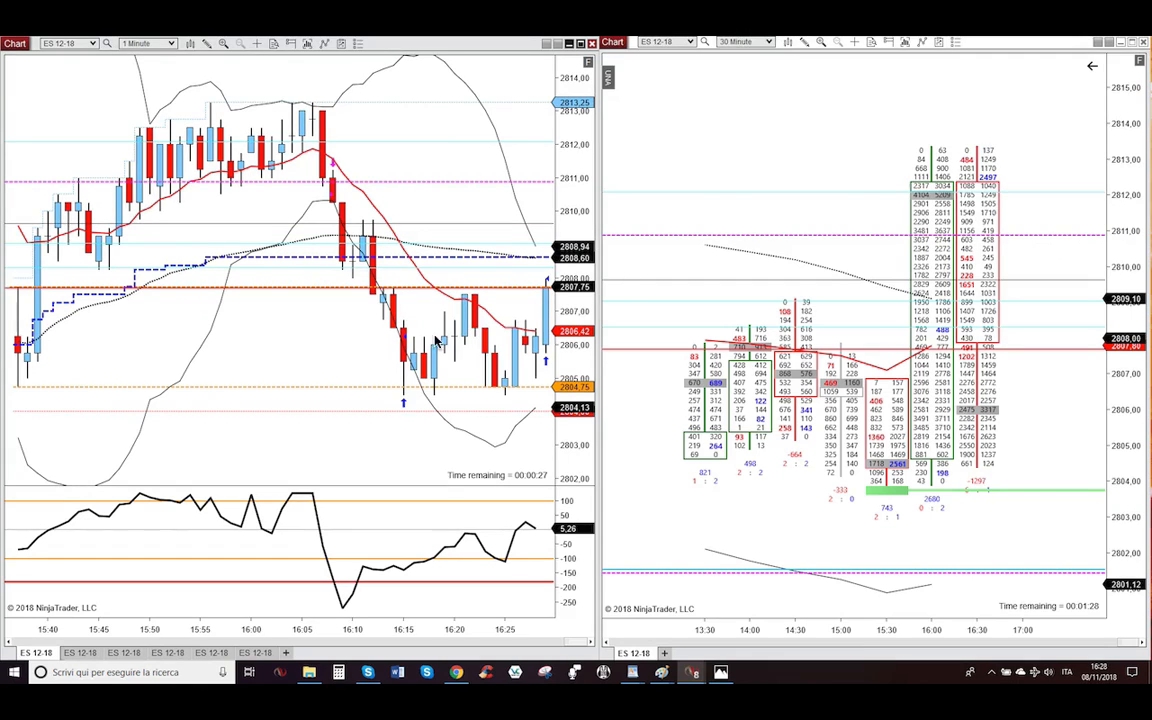
mouse_move(530, 305)
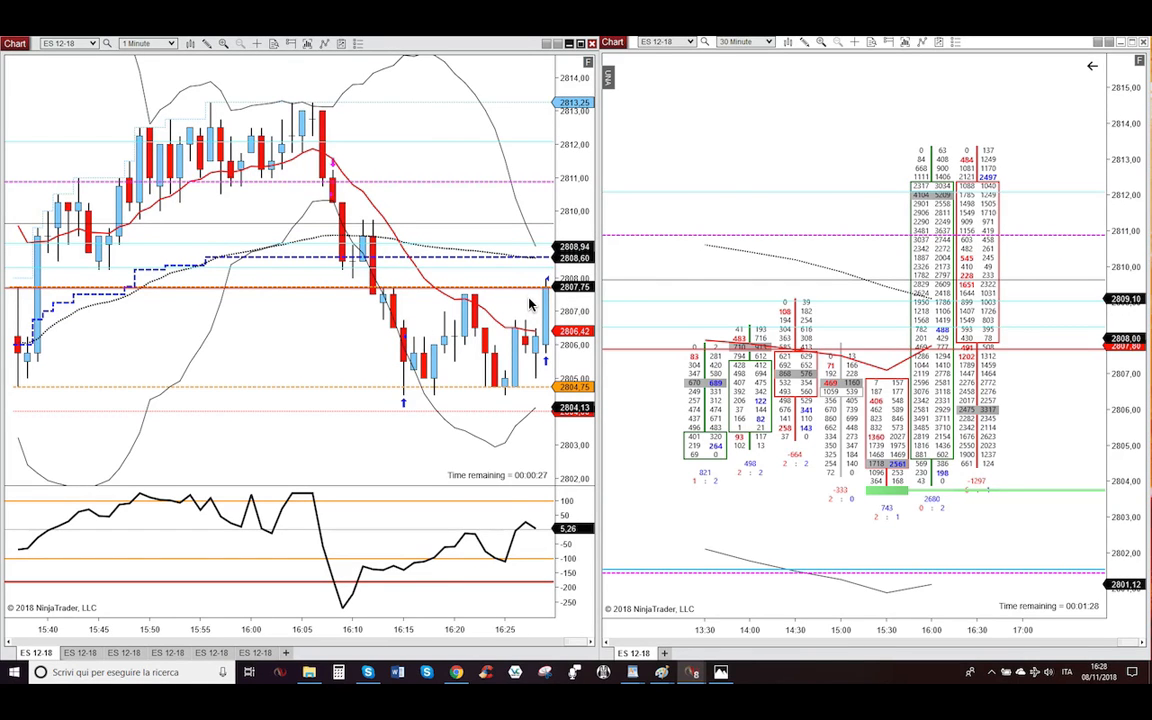